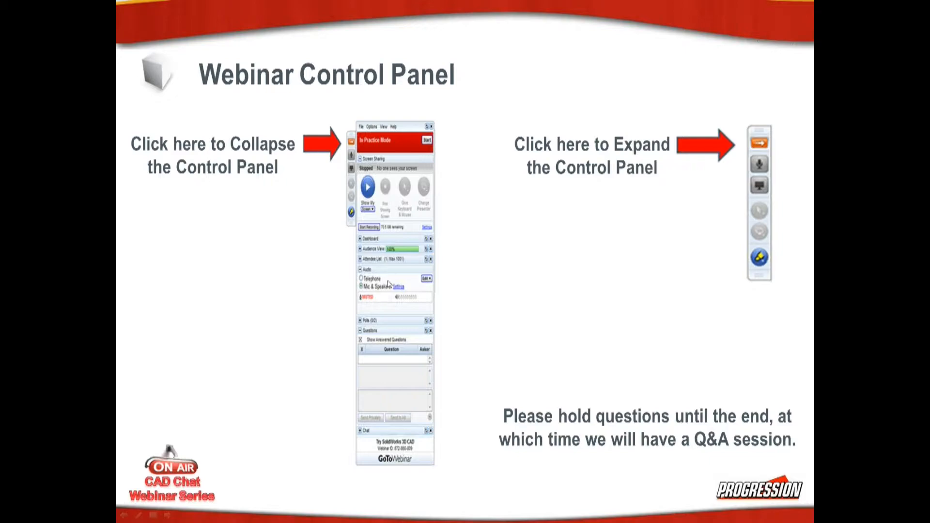
mouse_move(573, 215)
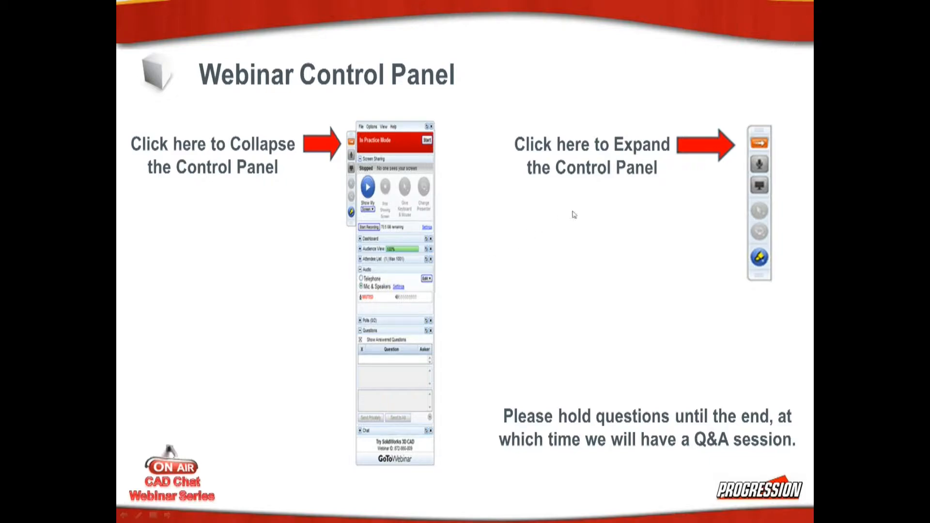
mouse_move(851, 124)
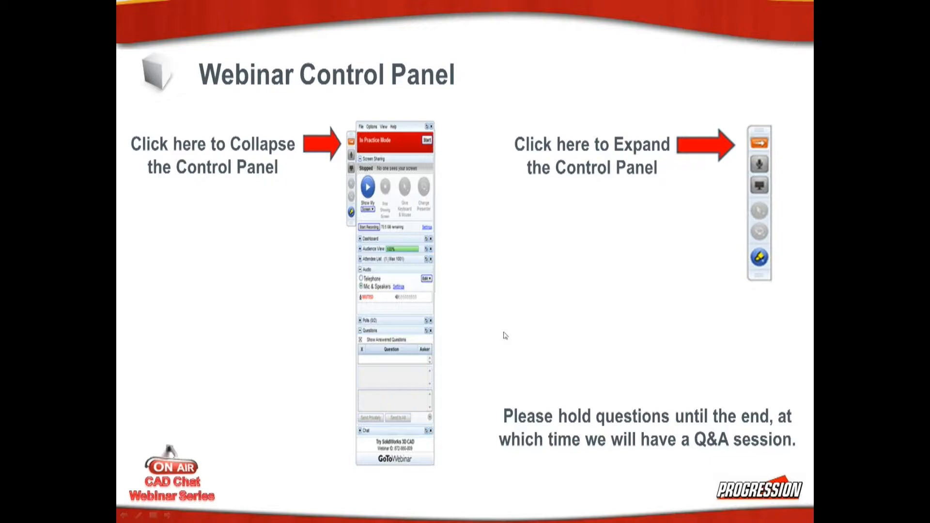
mouse_move(814, 290)
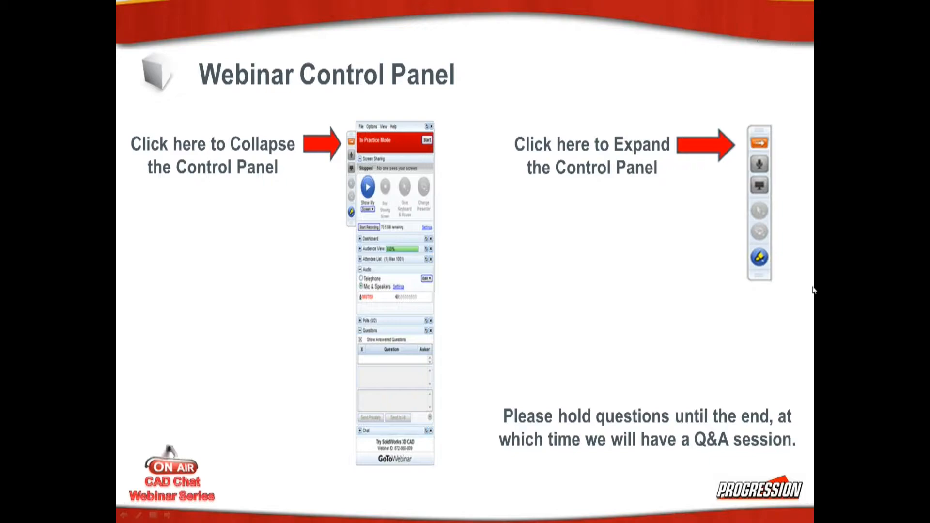
mouse_move(627, 425)
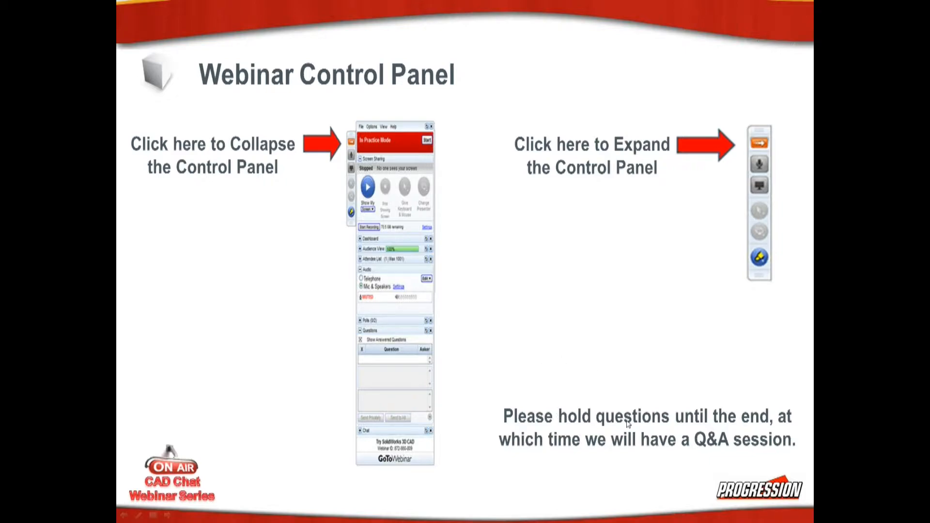
mouse_move(589, 391)
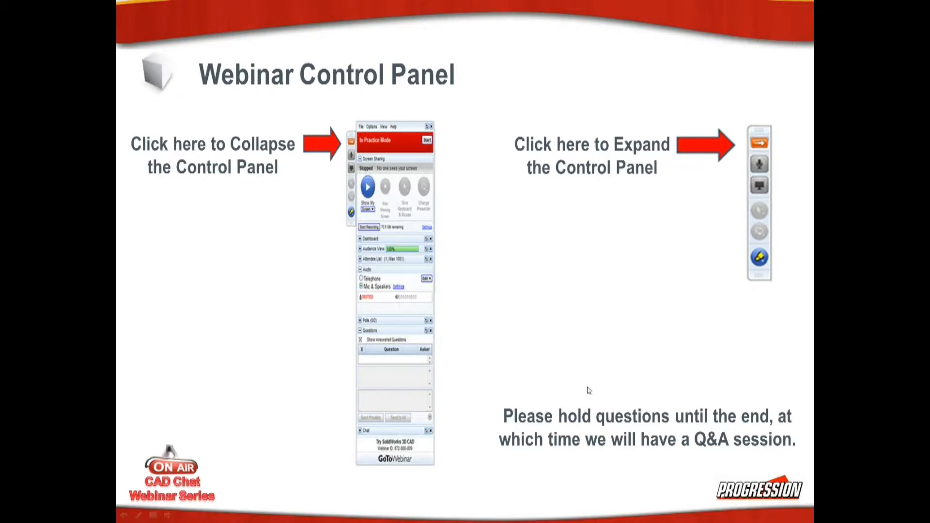
mouse_move(590, 386)
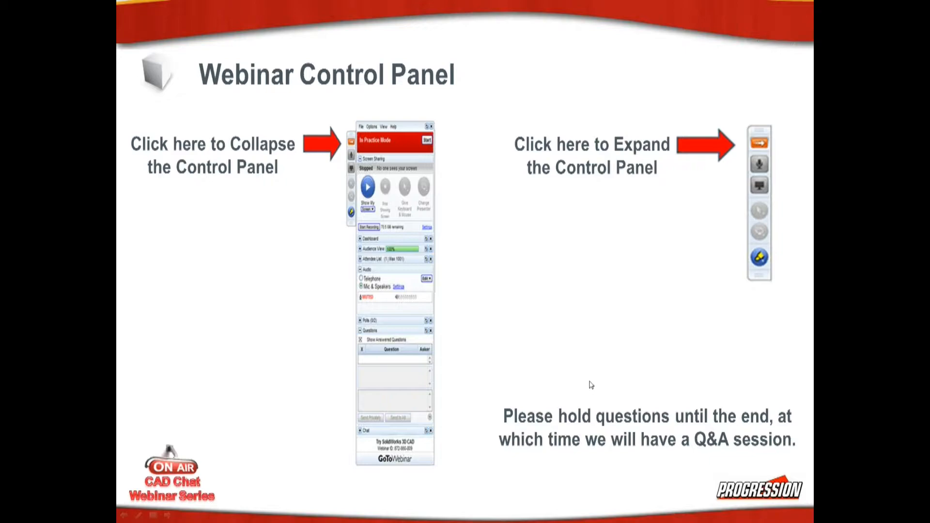
mouse_move(533, 261)
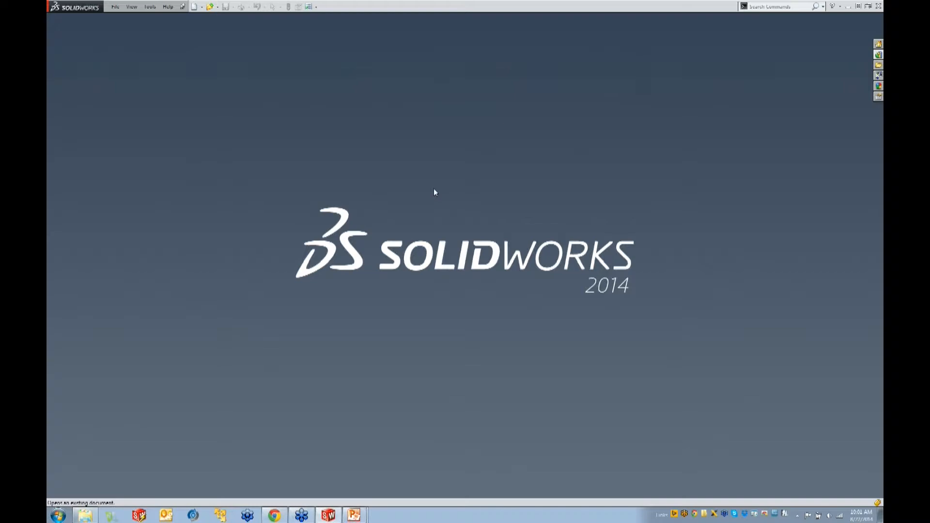
Step: Create Part1 from the Part template and show the Sketch tab's sketch-type dropdown
left_click(195, 6)
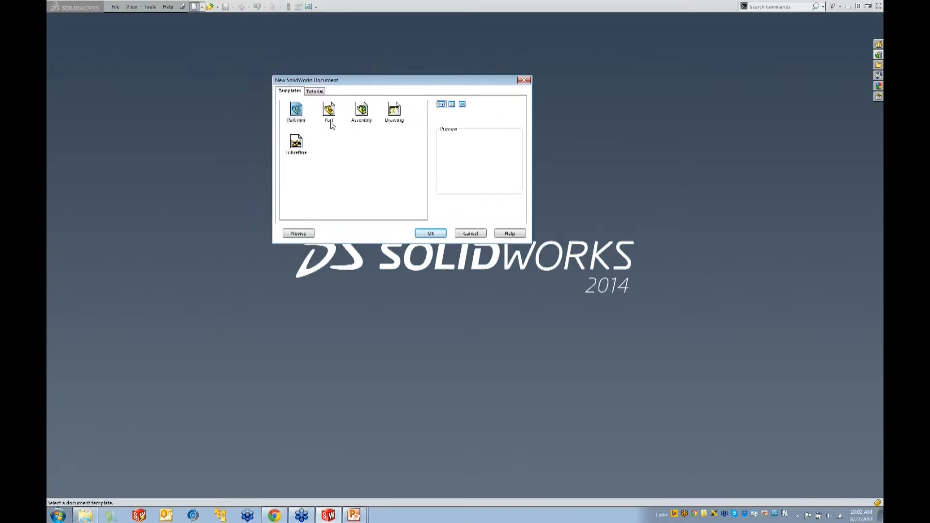
left_click(328, 112)
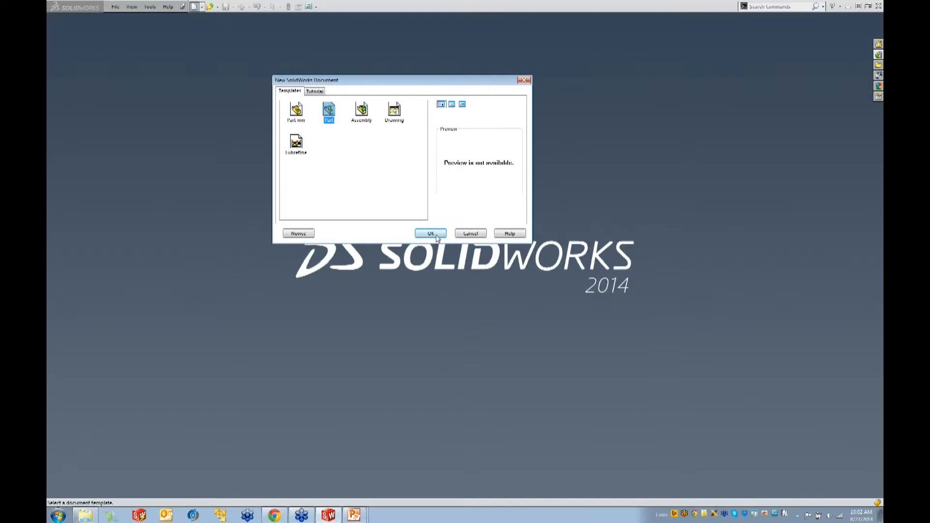
left_click(430, 233)
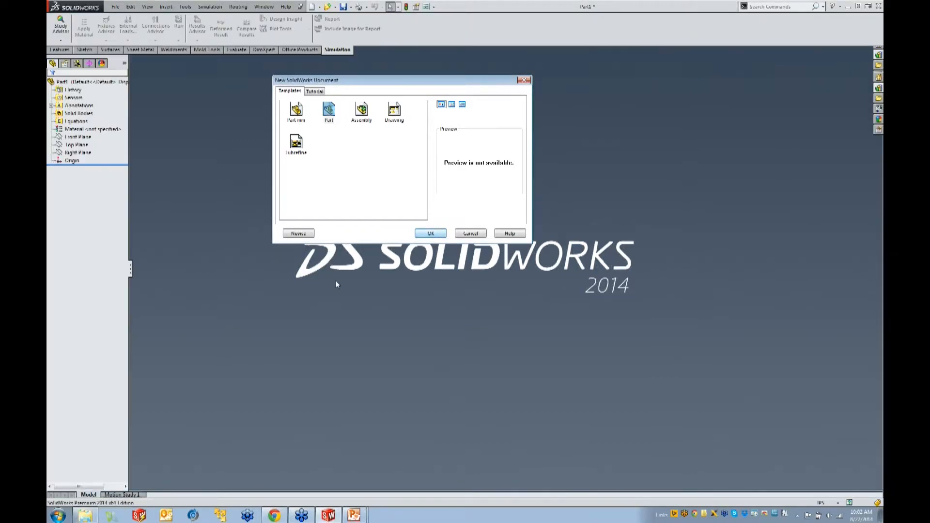
left_click(430, 233)
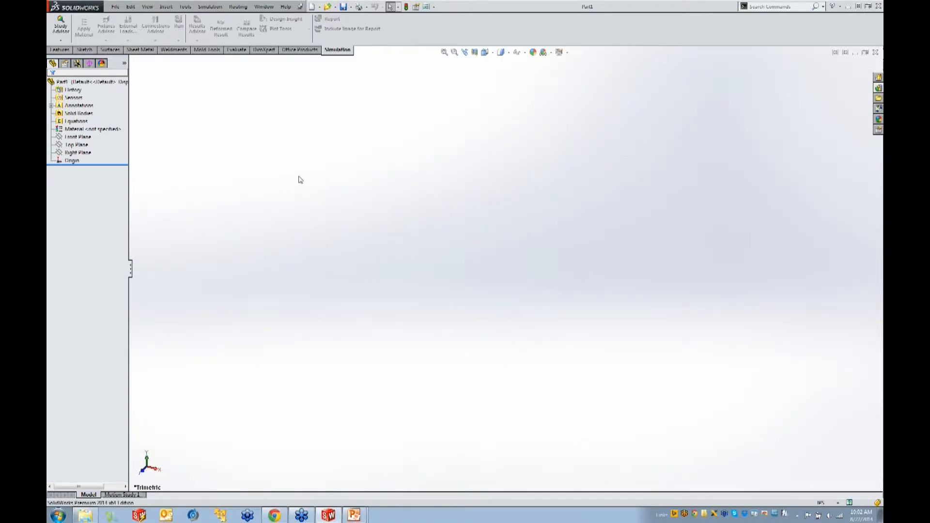
mouse_move(302, 174)
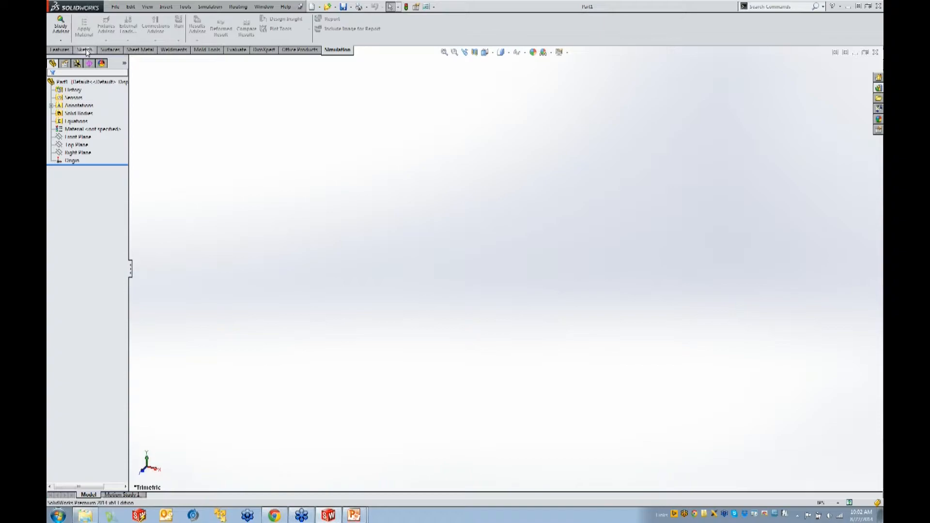
left_click(85, 49)
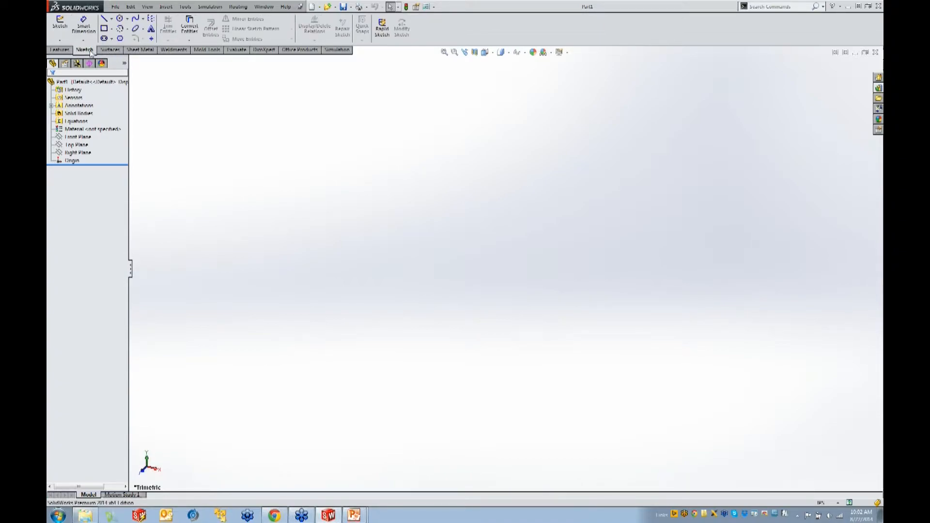
left_click(77, 137)
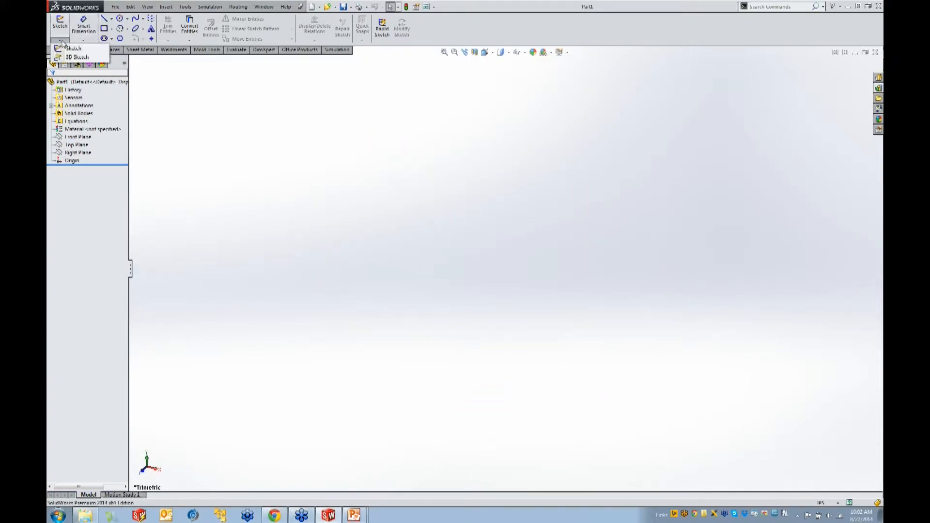
mouse_move(72, 48)
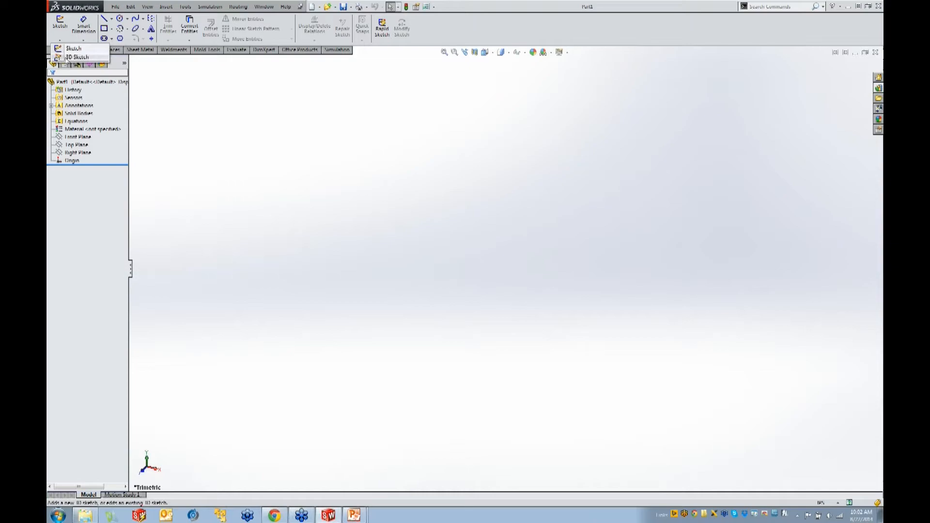
Step: Start a 3D sketch with the Top Plane selected
left_click(77, 57)
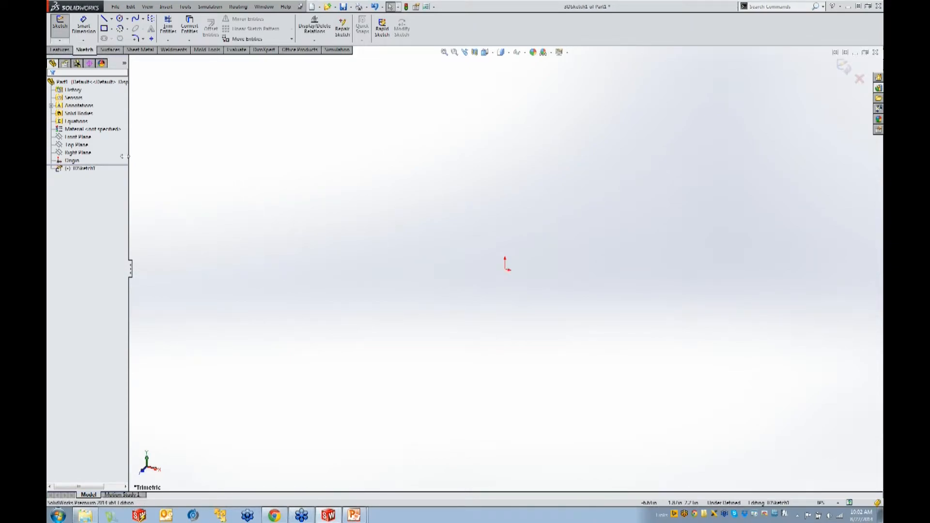
left_click(76, 144)
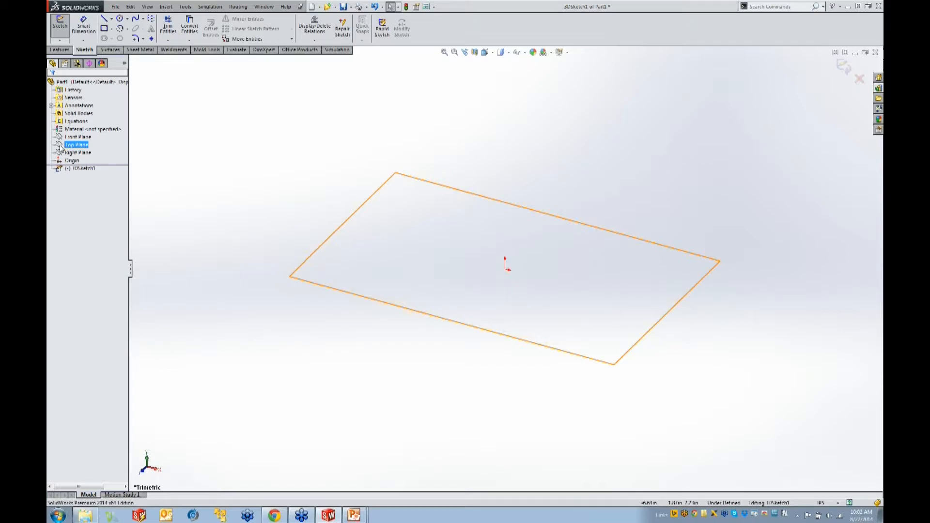
left_click(76, 144)
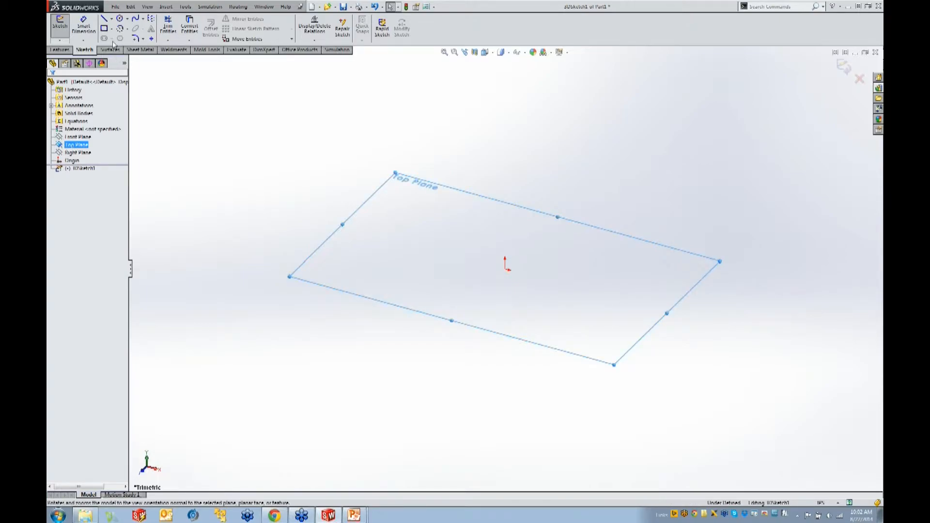
mouse_move(105, 29)
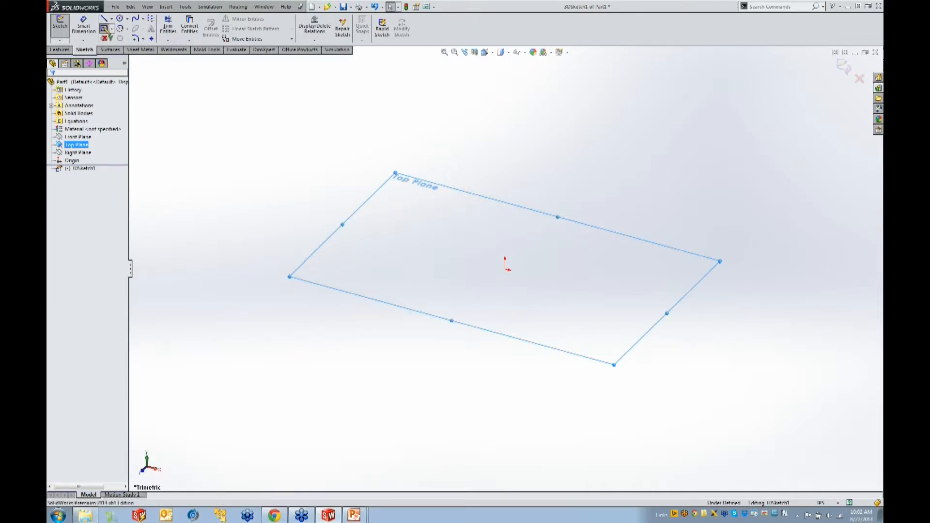
Step: Draw a center rectangle from the origin and dimension its edge lengths
left_click(104, 29)
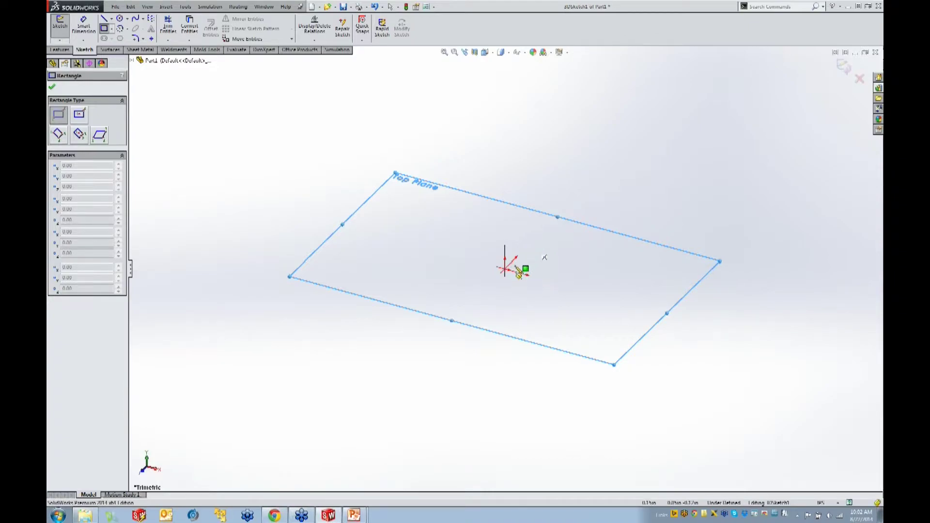
mouse_move(412, 199)
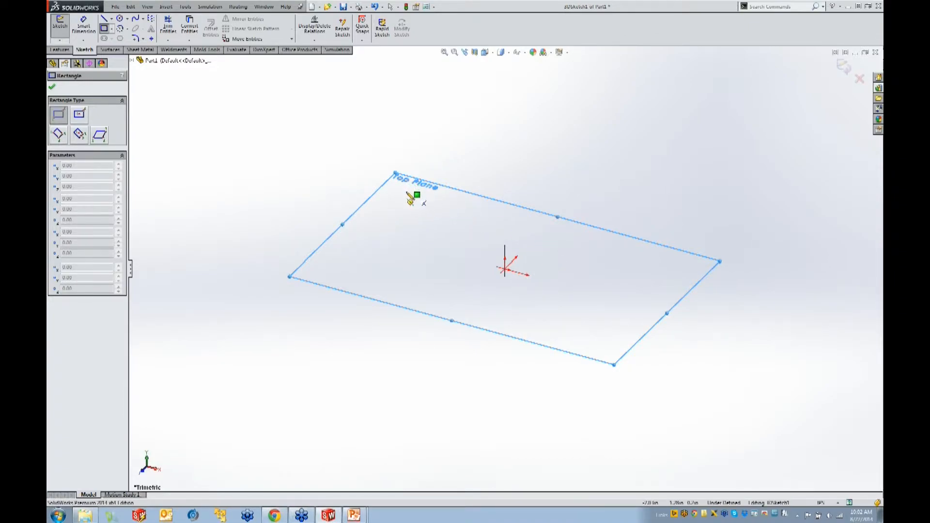
left_click(79, 114)
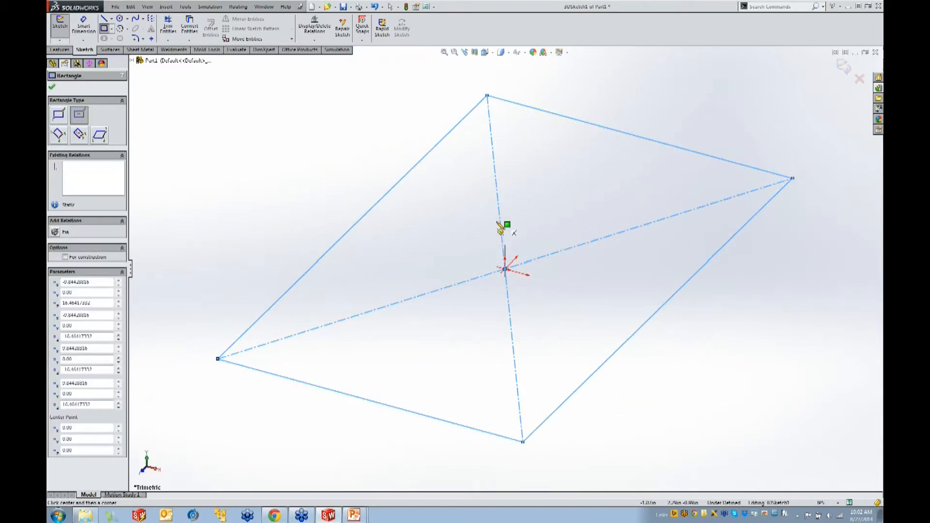
mouse_move(273, 201)
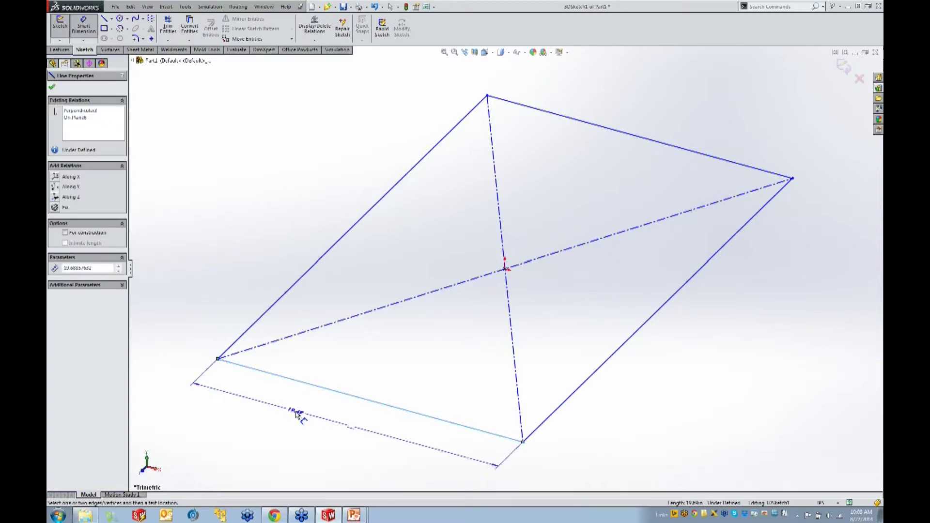
left_click(297, 416)
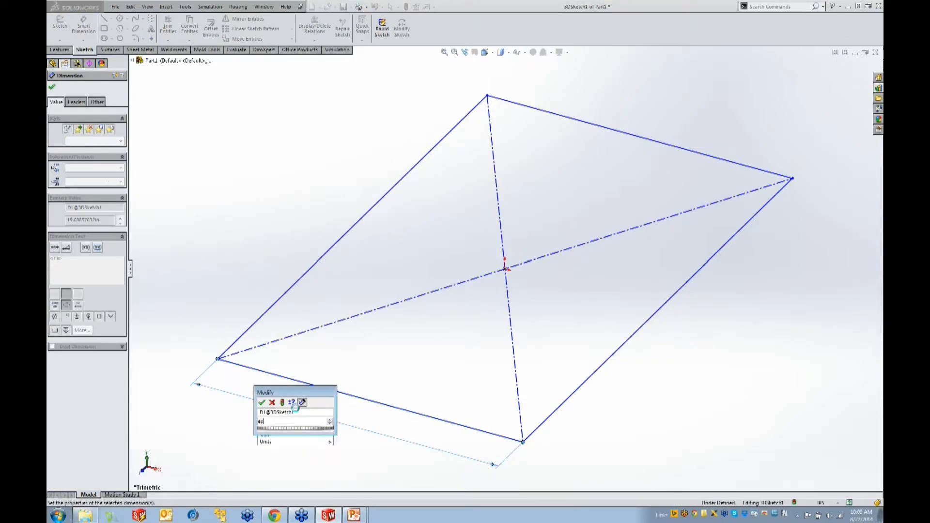
left_click(263, 402)
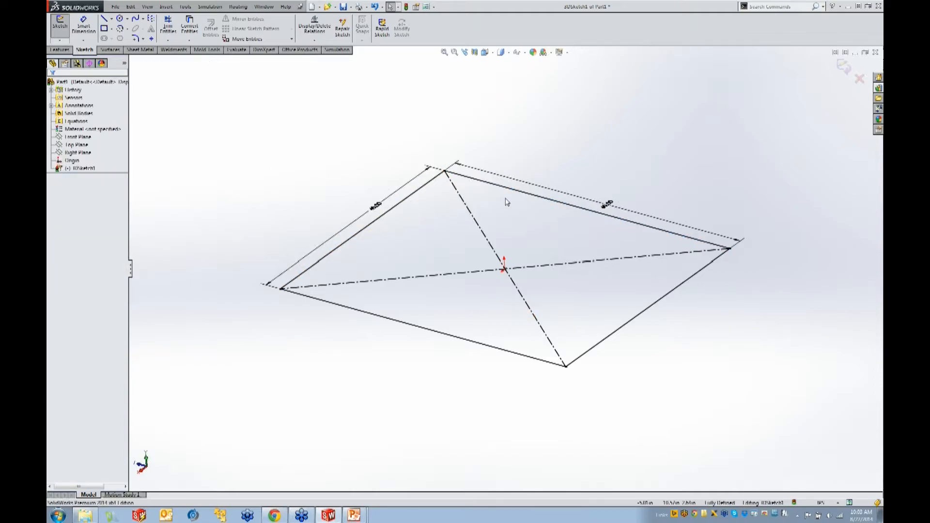
mouse_move(347, 249)
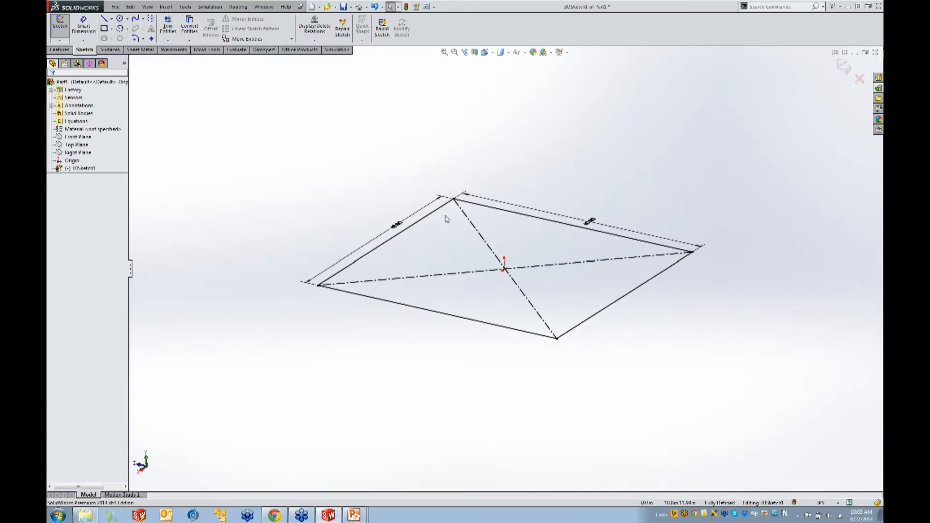
mouse_move(104, 30)
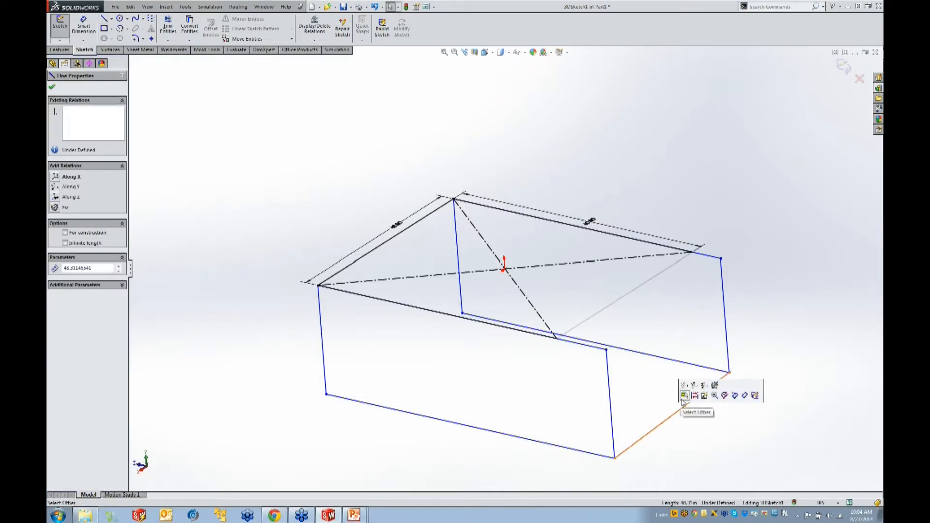
mouse_move(684, 389)
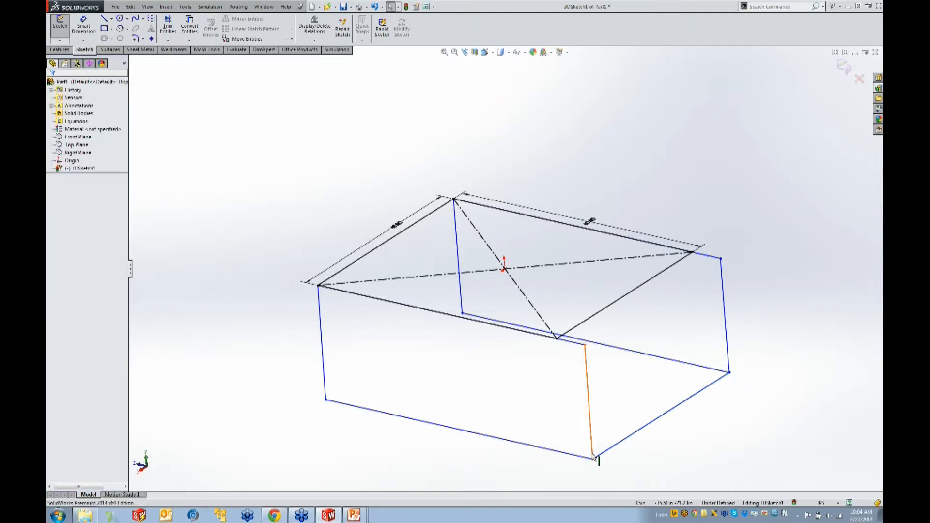
Step: Make the front-left leg line vertical (Along Y) and the front bottom edge Along Z
left_click(597, 403)
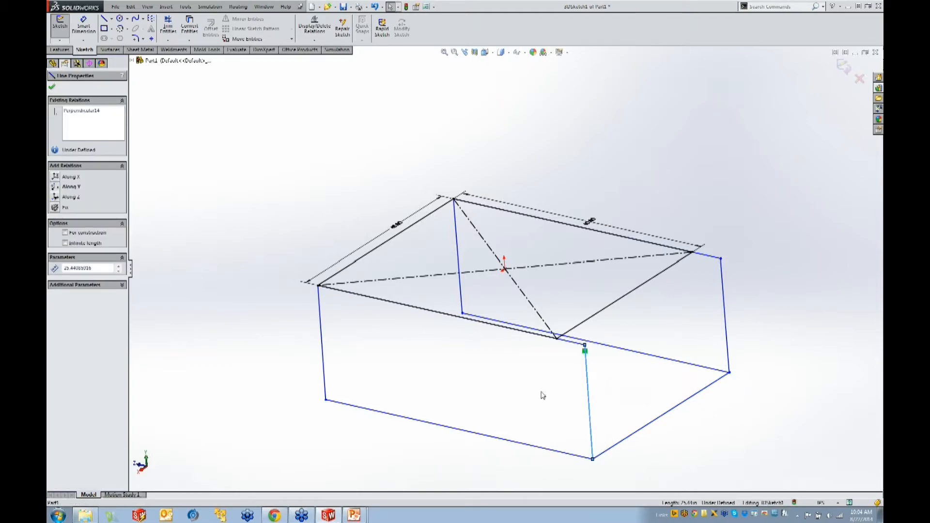
left_click(724, 303)
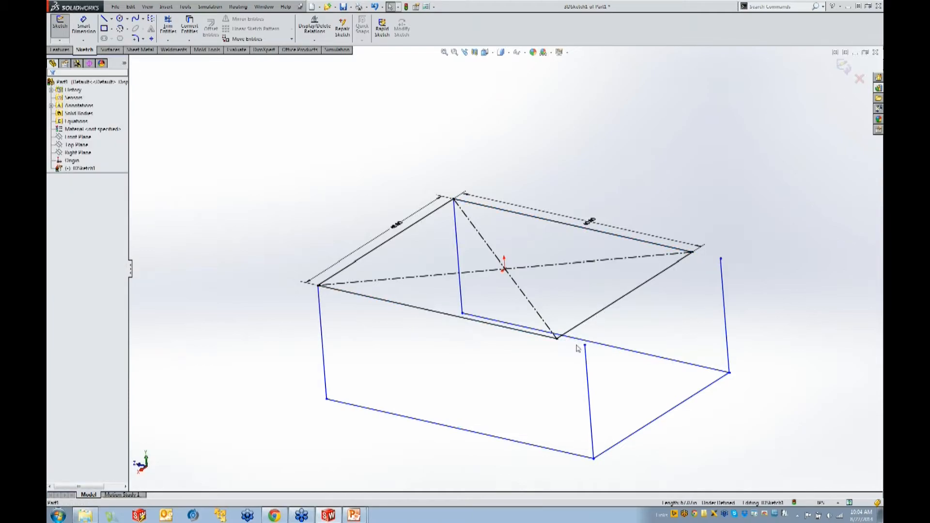
left_click(558, 341)
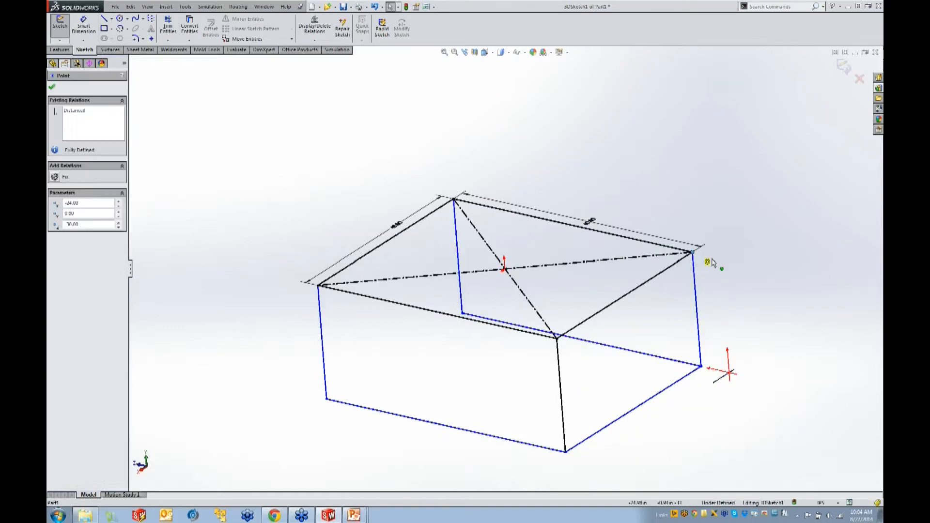
left_click(52, 87)
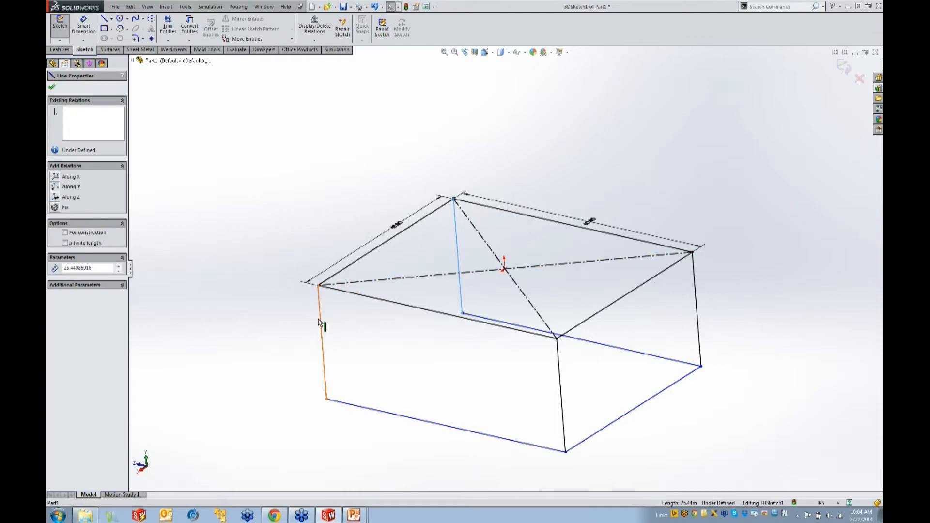
left_click(323, 341)
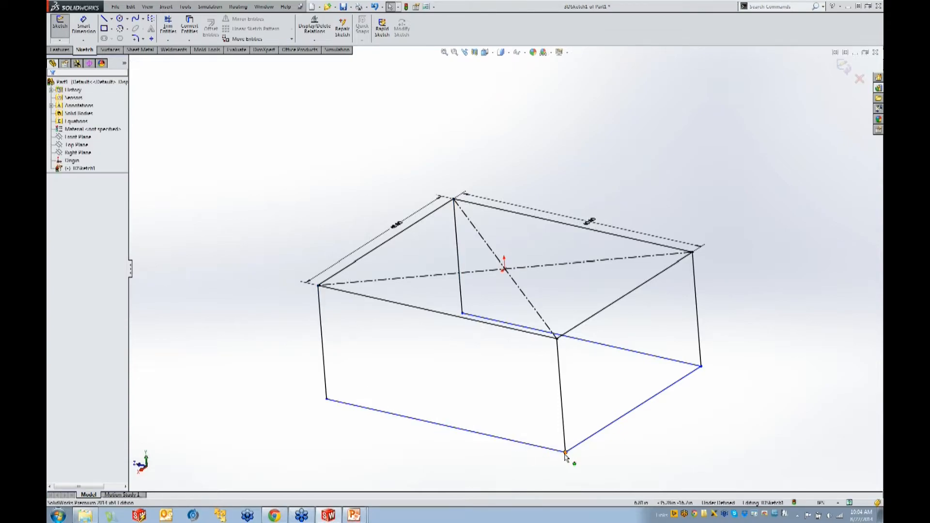
left_click(565, 452)
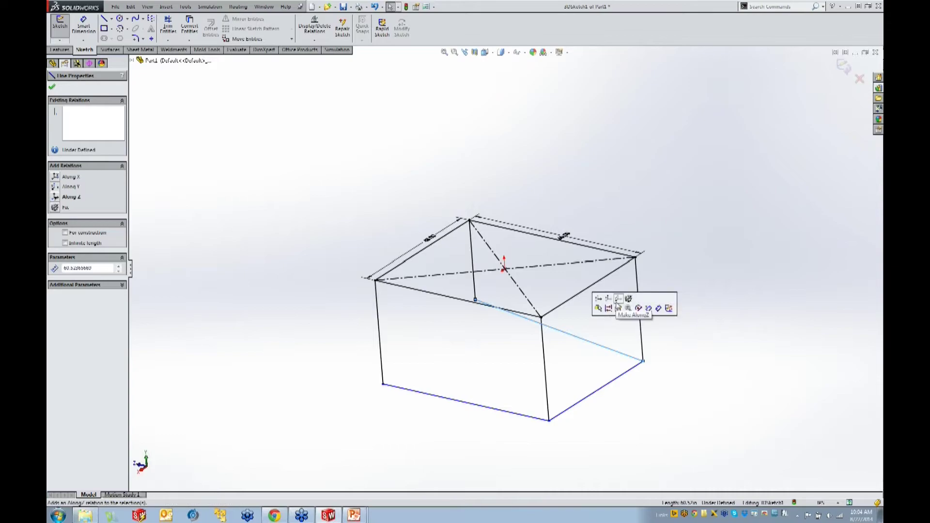
left_click(644, 348)
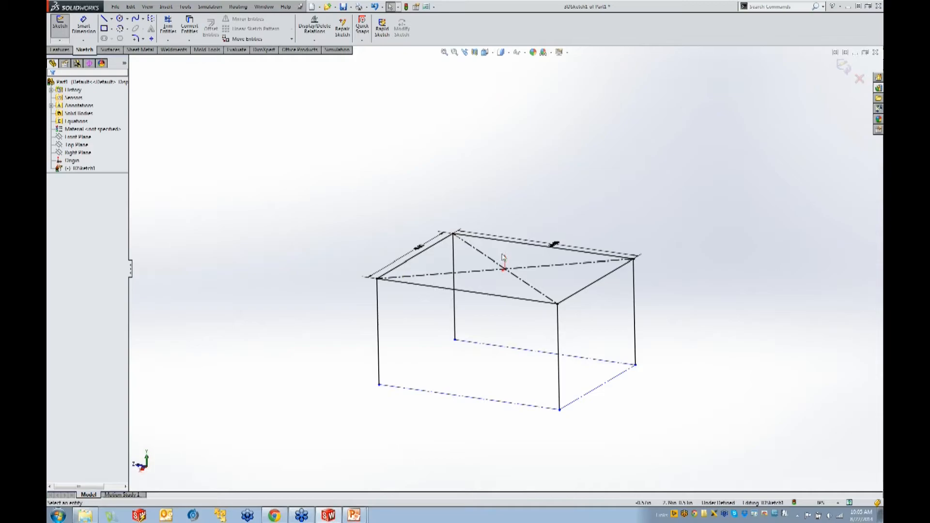
Step: Sketch a small square on the Top Plane, set leg height to 40, and exit the sketch
left_click(77, 137)
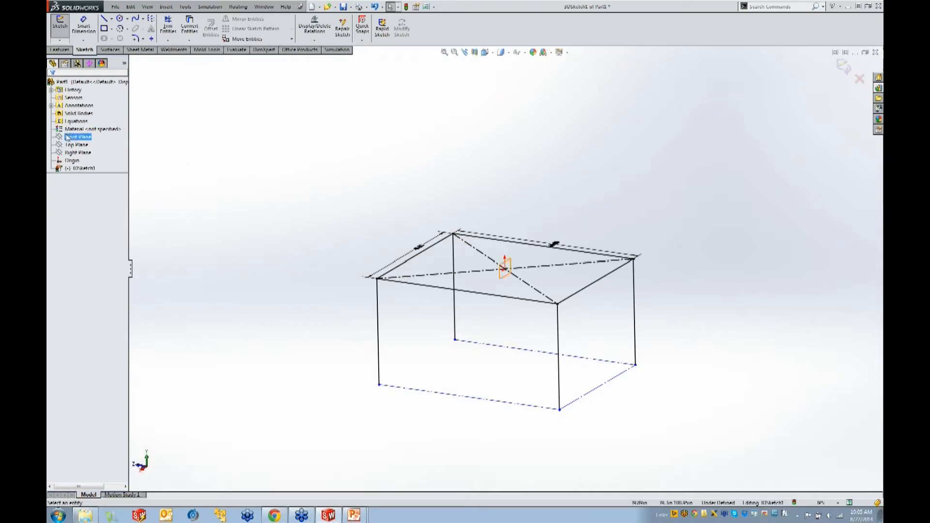
left_click(77, 145)
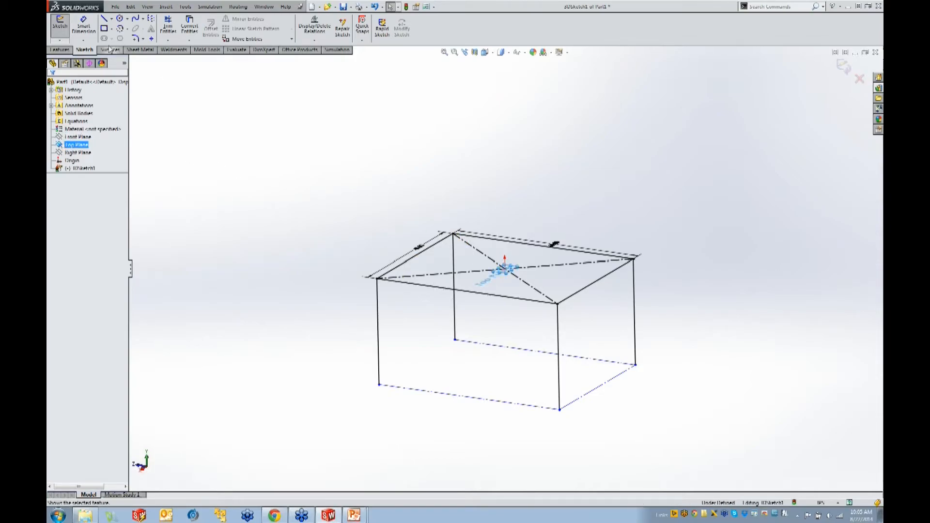
left_click(103, 28)
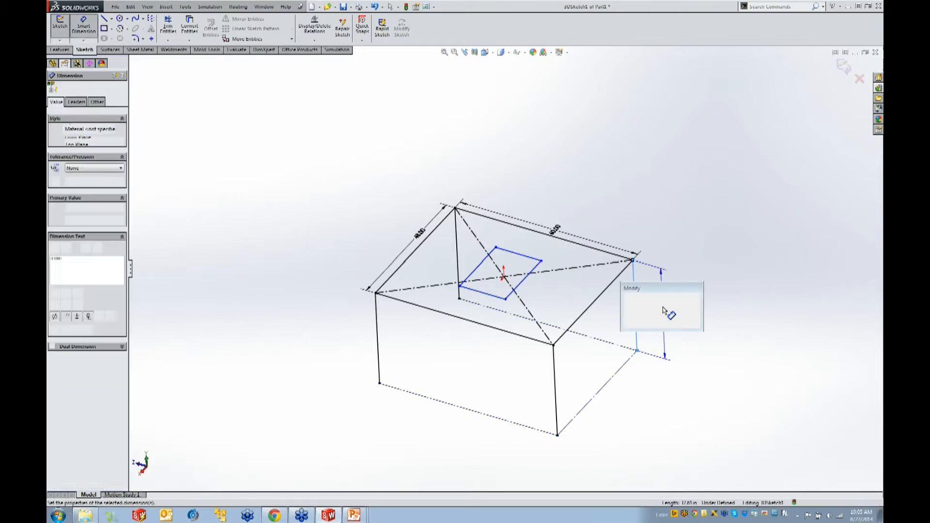
left_click(663, 315)
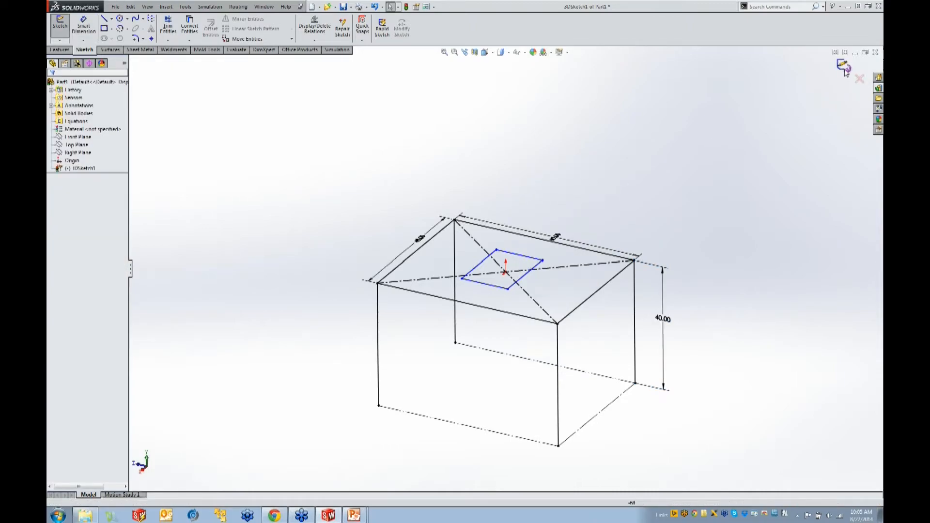
left_click(844, 65)
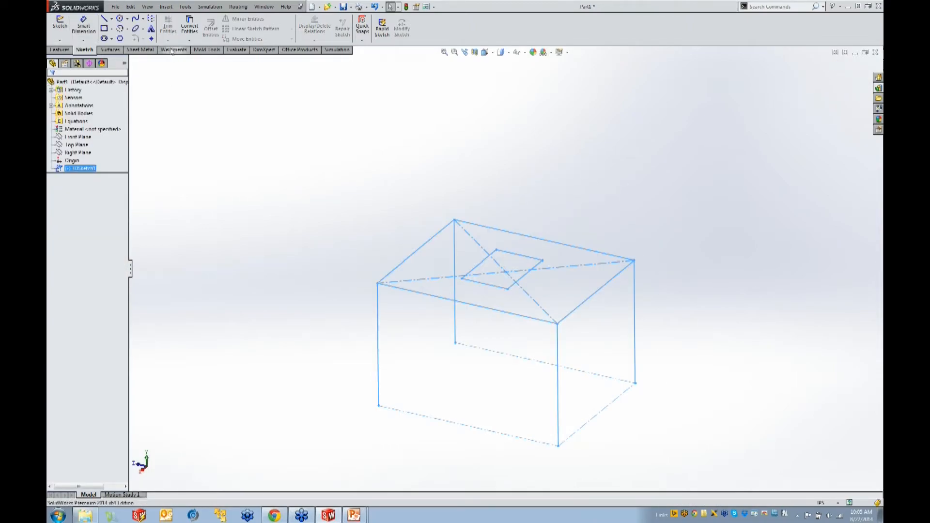
Step: Switch to the Weldments tab after briefly checking the Features tab and tab-bar menu
left_click(173, 50)
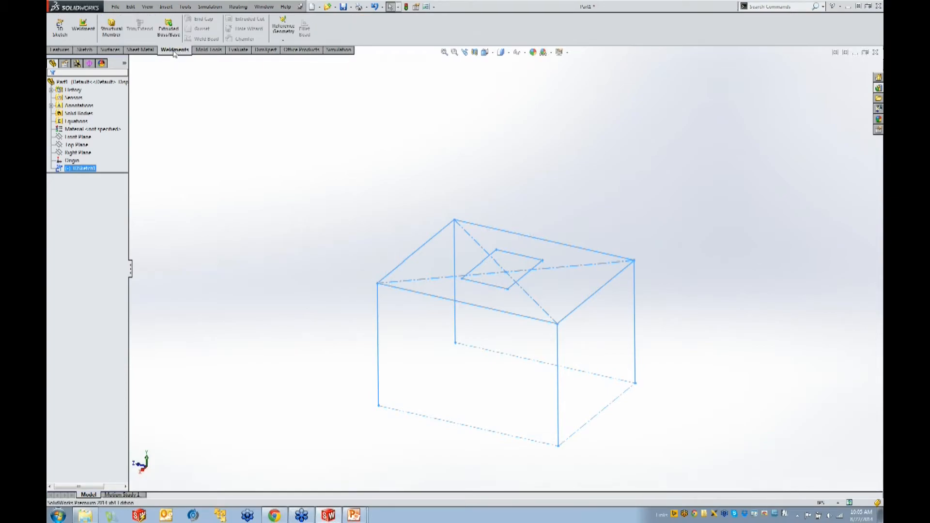
left_click(57, 49)
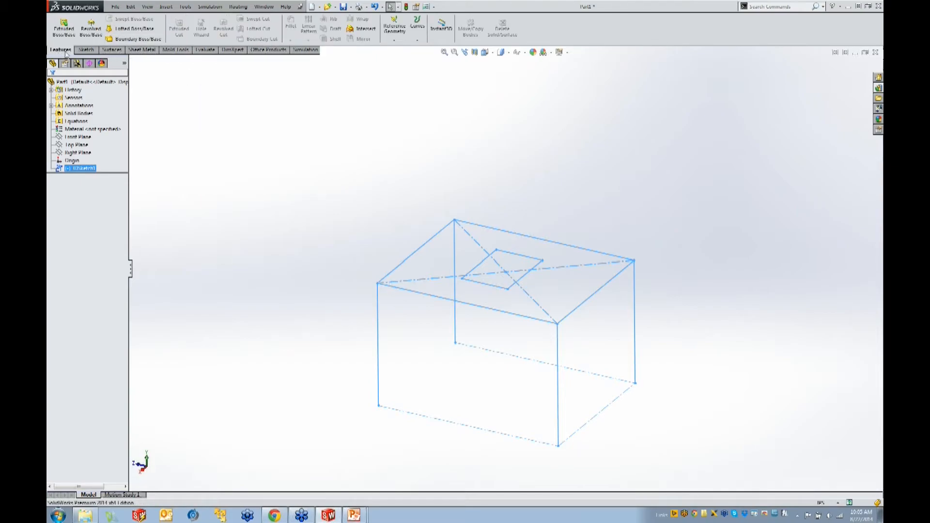
right_click(87, 50)
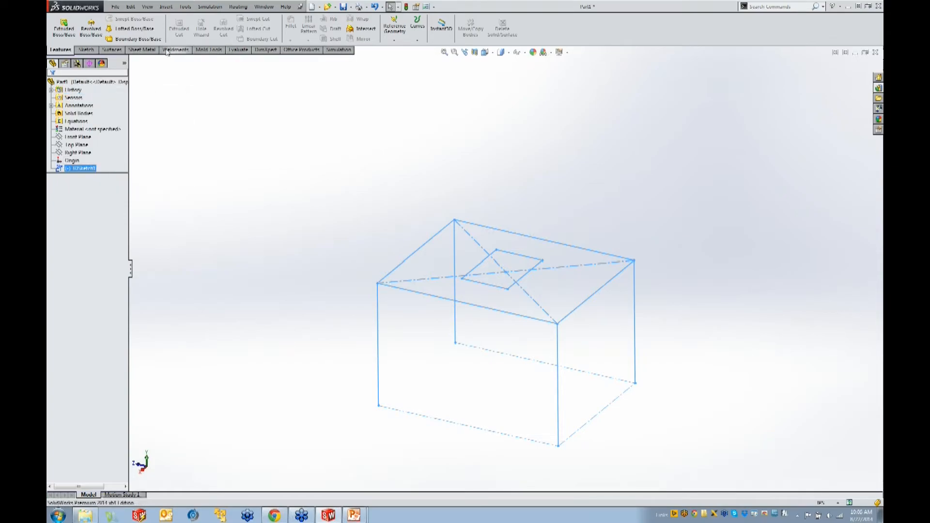
left_click(174, 50)
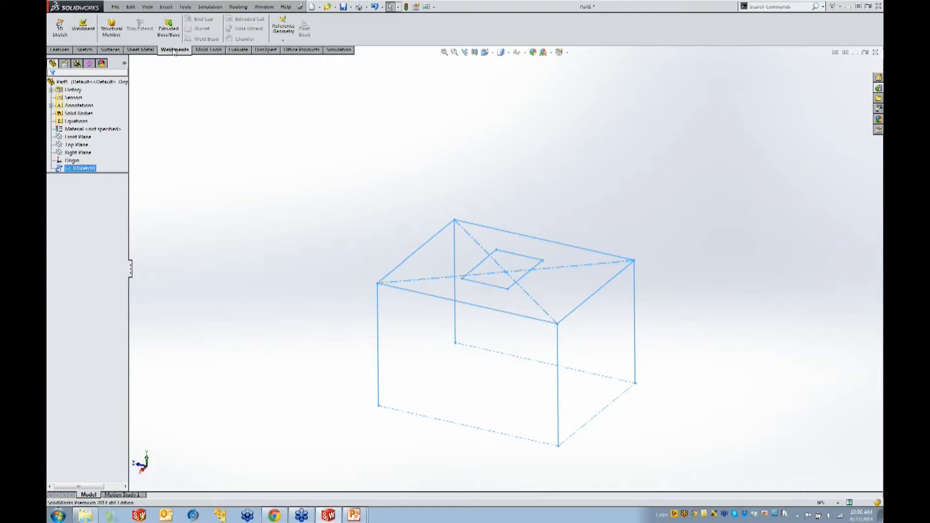
mouse_move(110, 27)
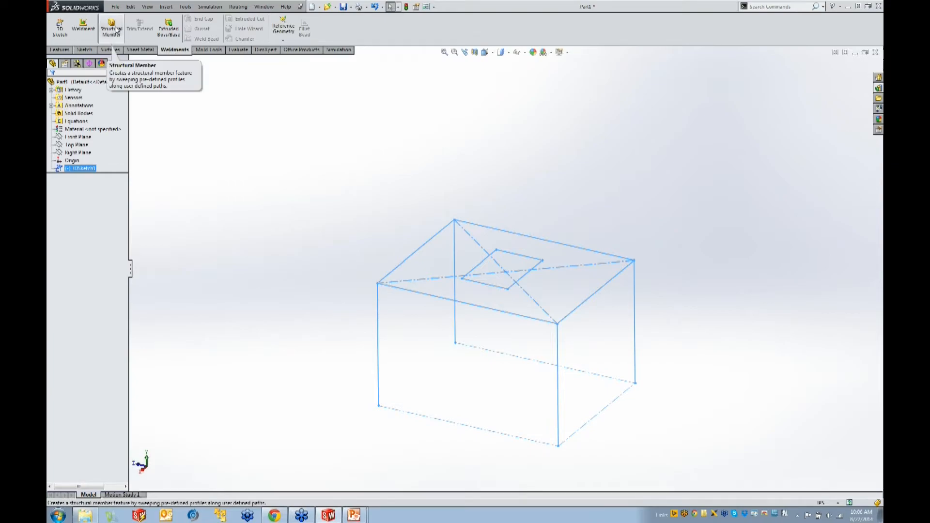
Step: Start a Structural Member with profile type Tube (square) and a tube size chosen
left_click(110, 28)
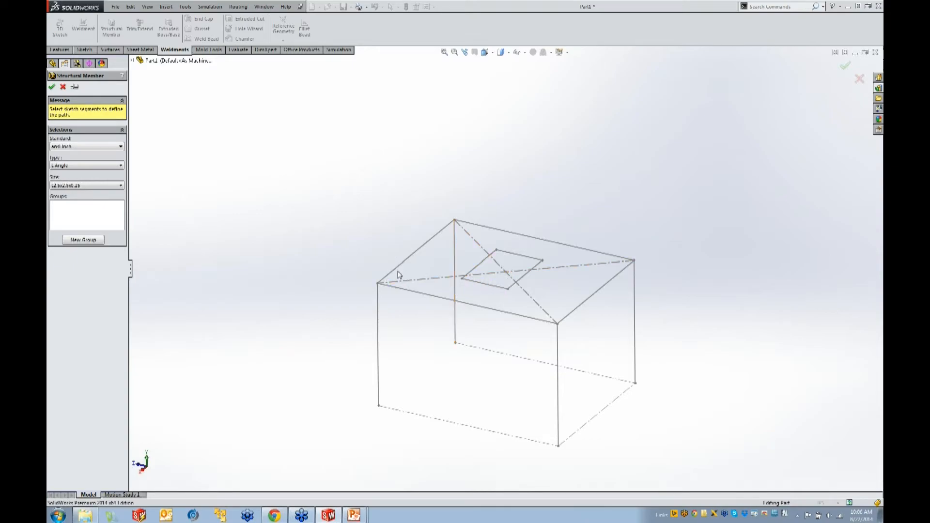
left_click(85, 165)
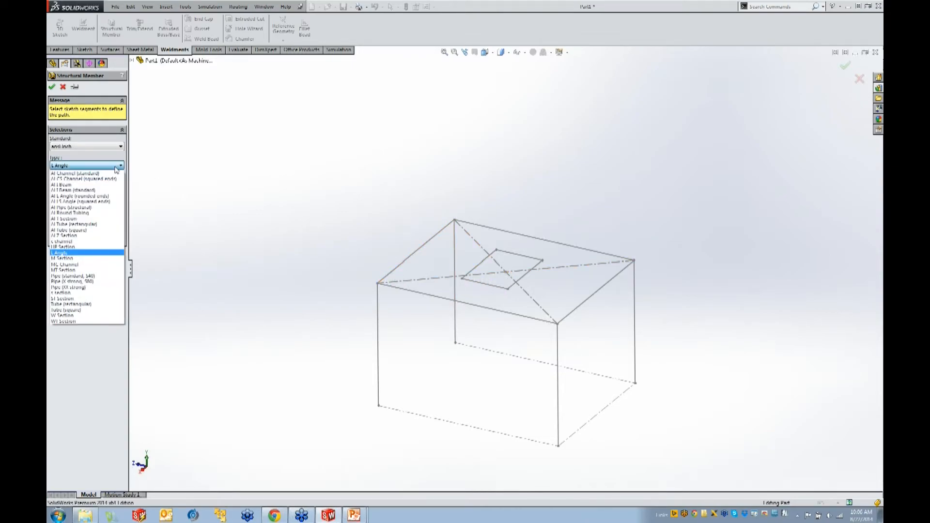
mouse_move(67, 298)
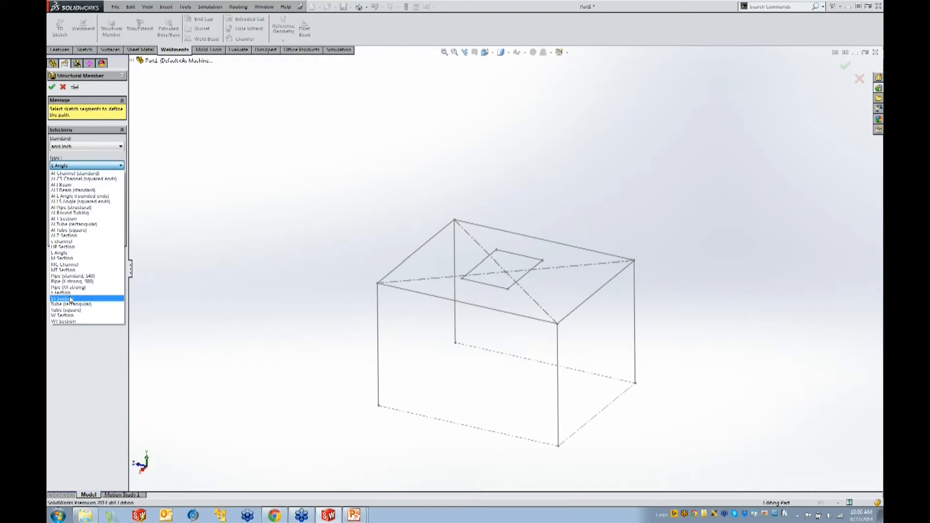
left_click(64, 310)
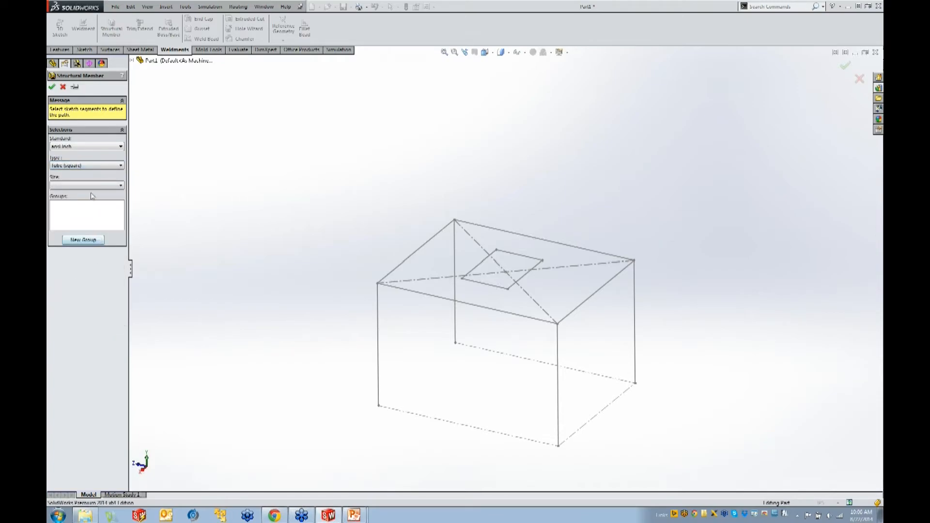
left_click(87, 185)
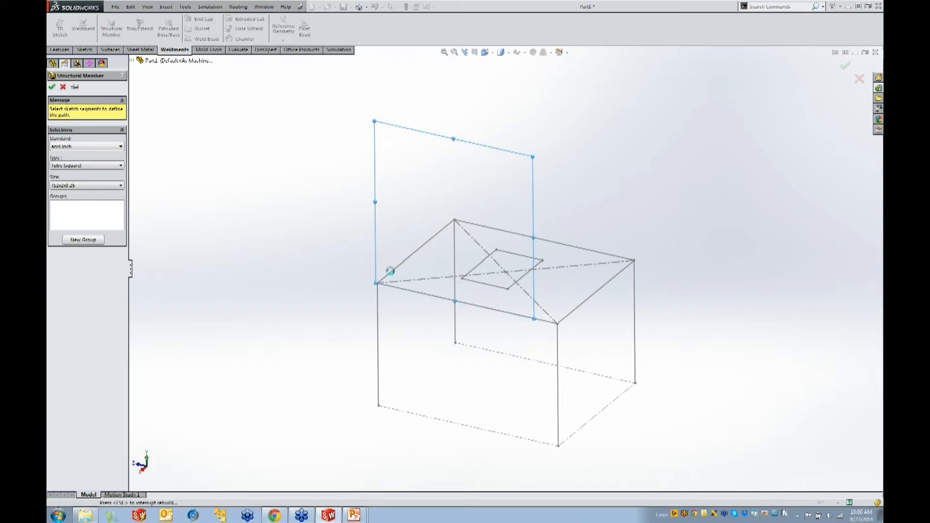
Step: Add the top-frame edges as paths and locate the tube profile at its outer corner point
left_click(415, 249)
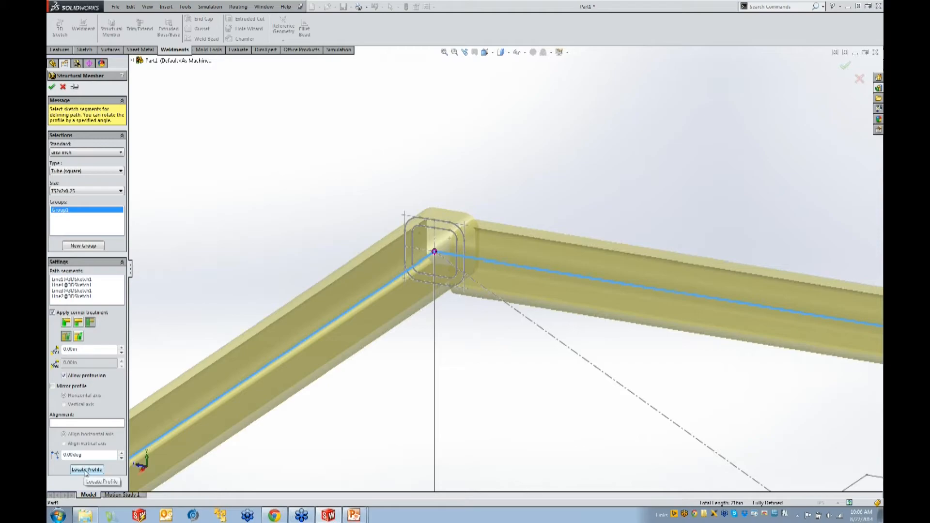
left_click(86, 469)
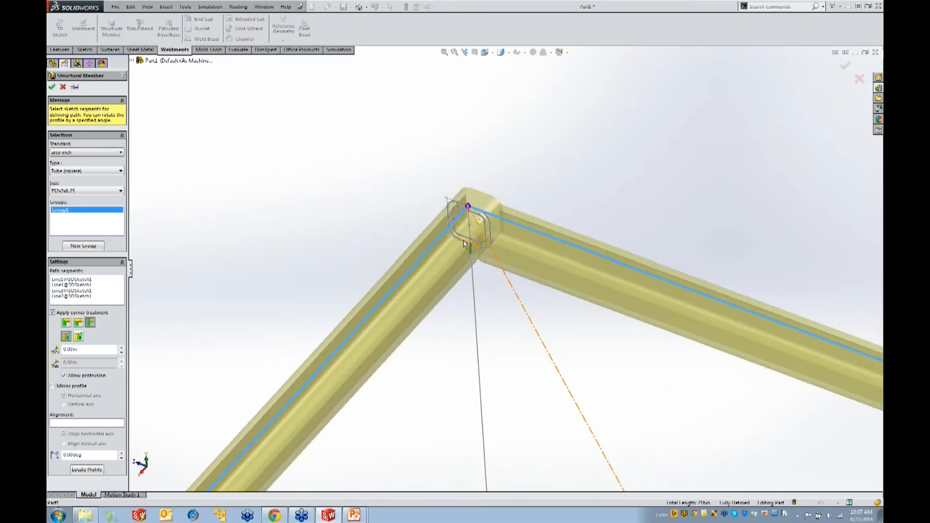
left_click(65, 322)
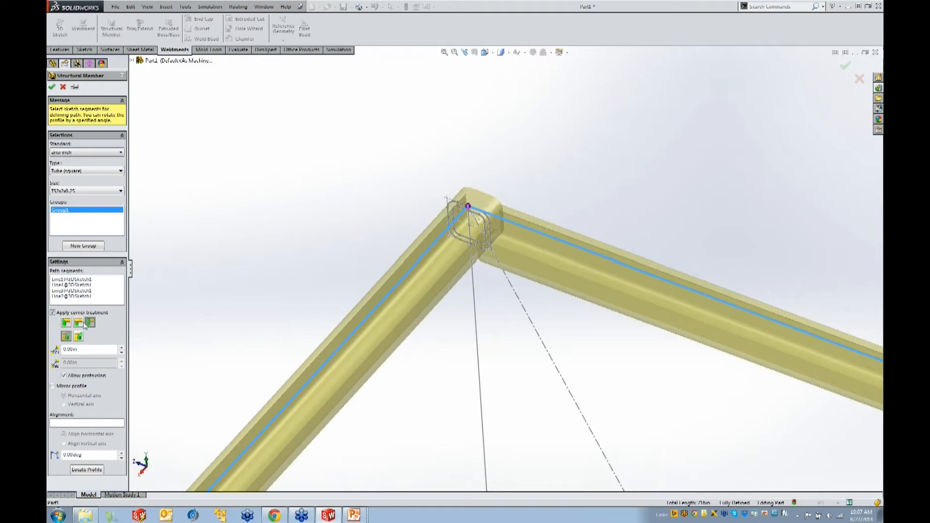
mouse_move(410, 280)
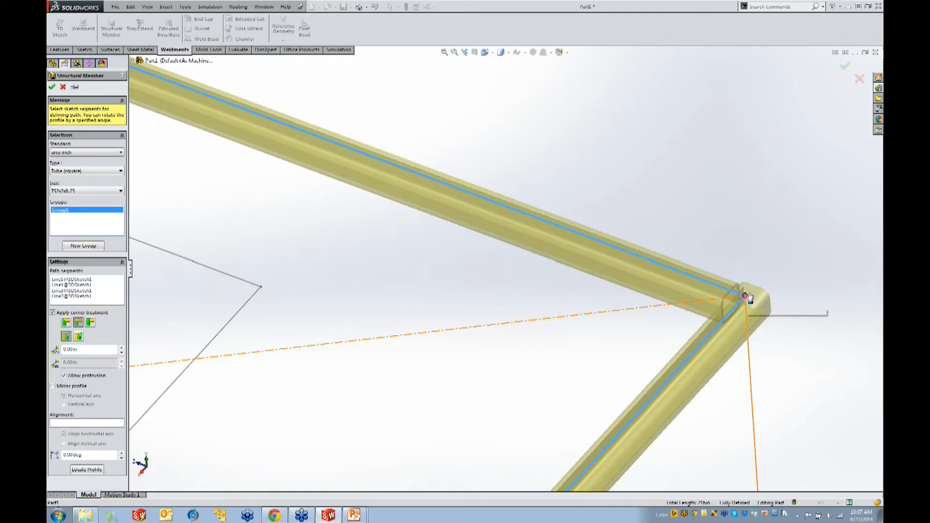
mouse_move(746, 296)
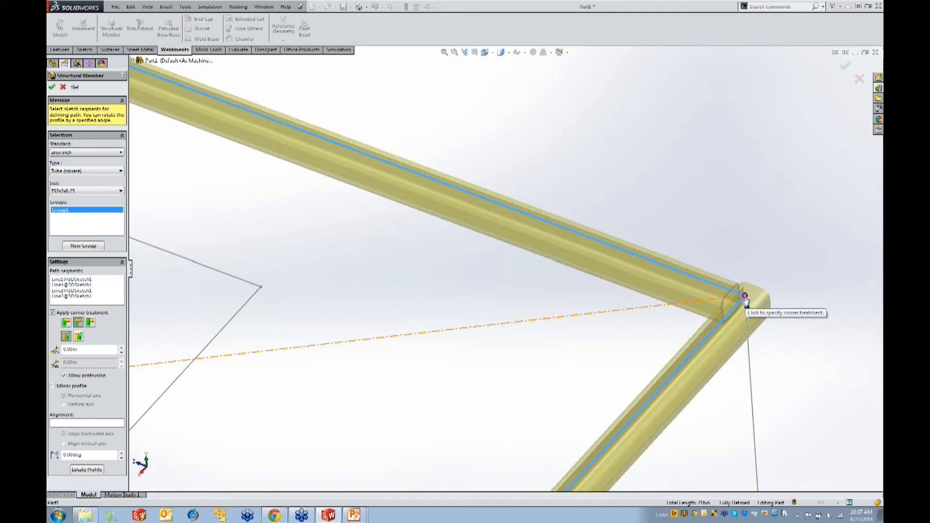
Step: Choose the corner trim type at two top-frame corners and begin a new member group
left_click(745, 298)
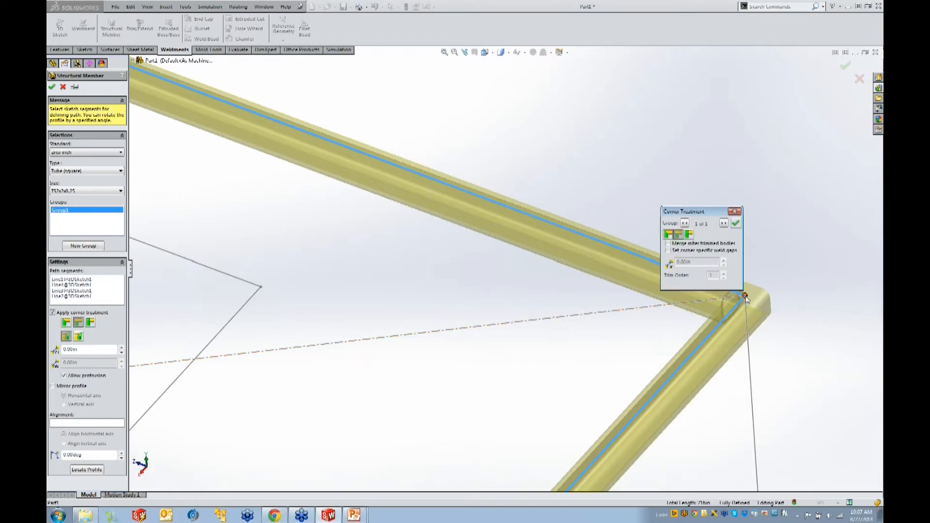
left_click(679, 234)
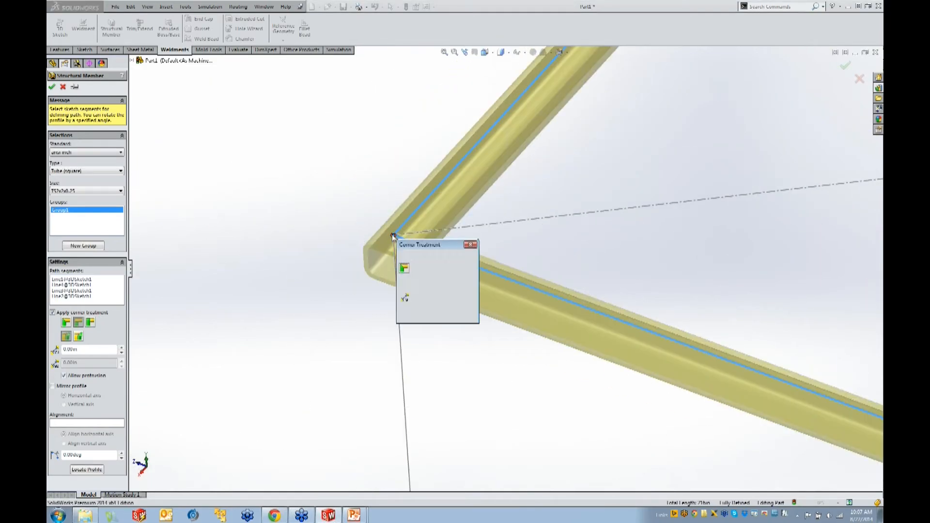
left_click(472, 256)
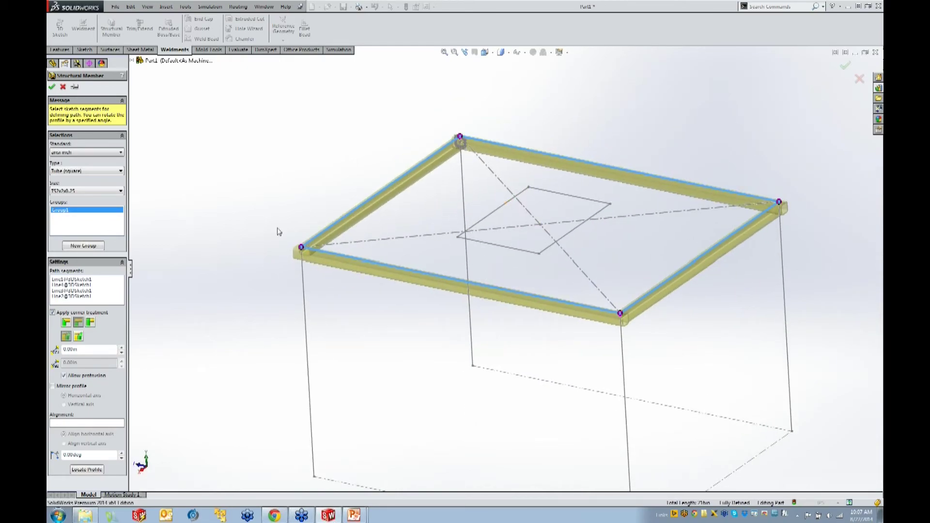
mouse_move(296, 338)
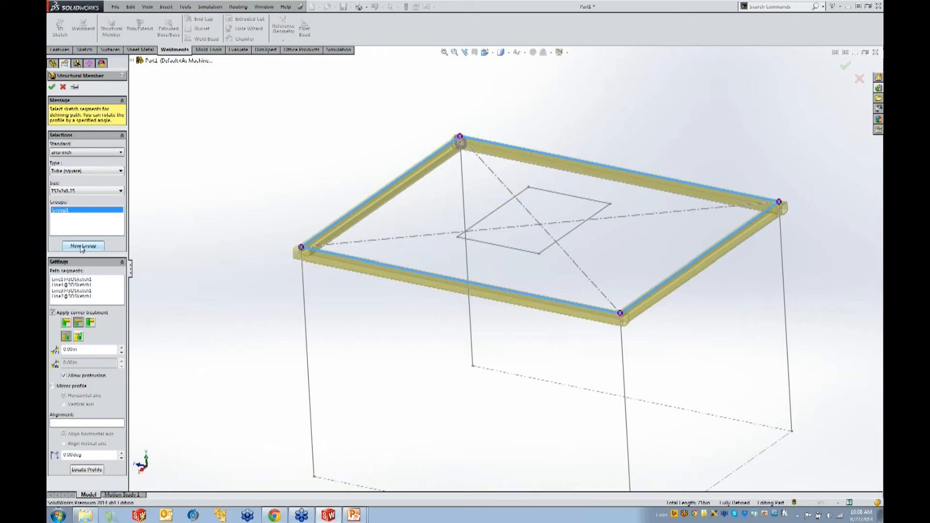
left_click(82, 246)
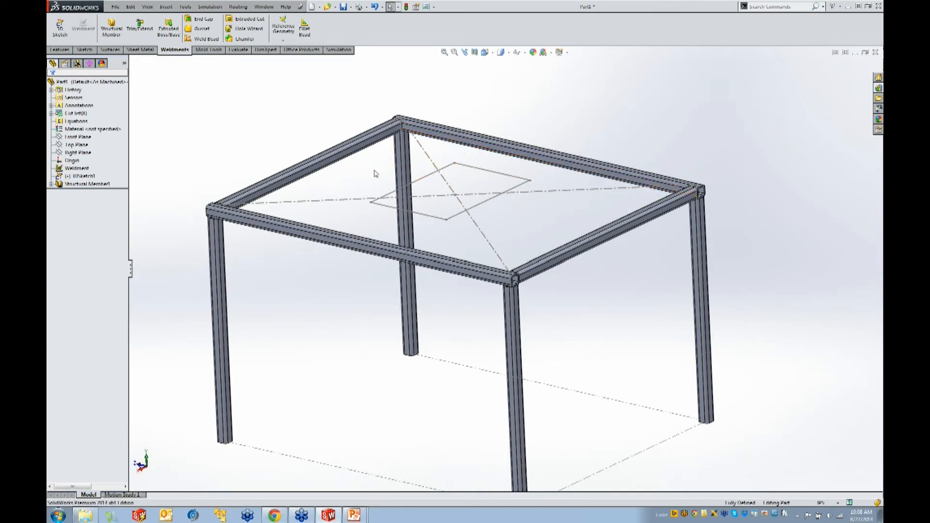
mouse_move(259, 151)
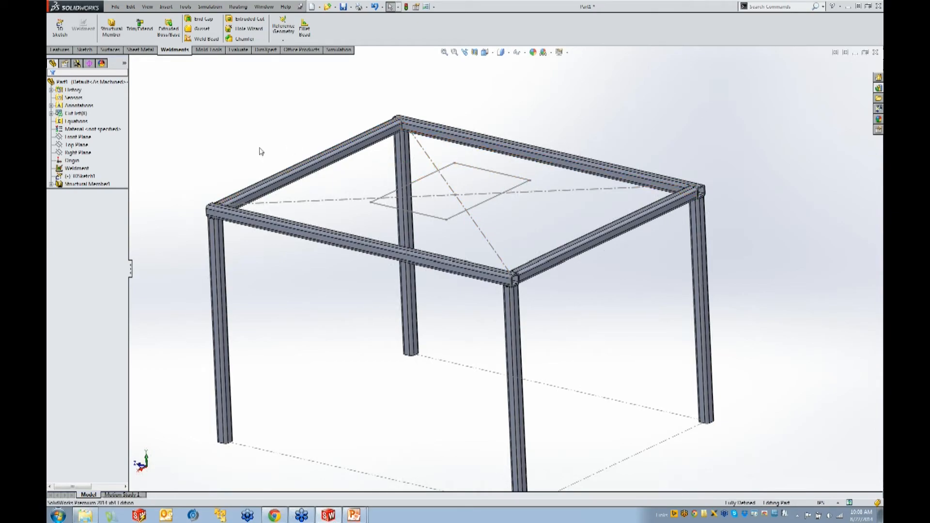
mouse_move(182, 94)
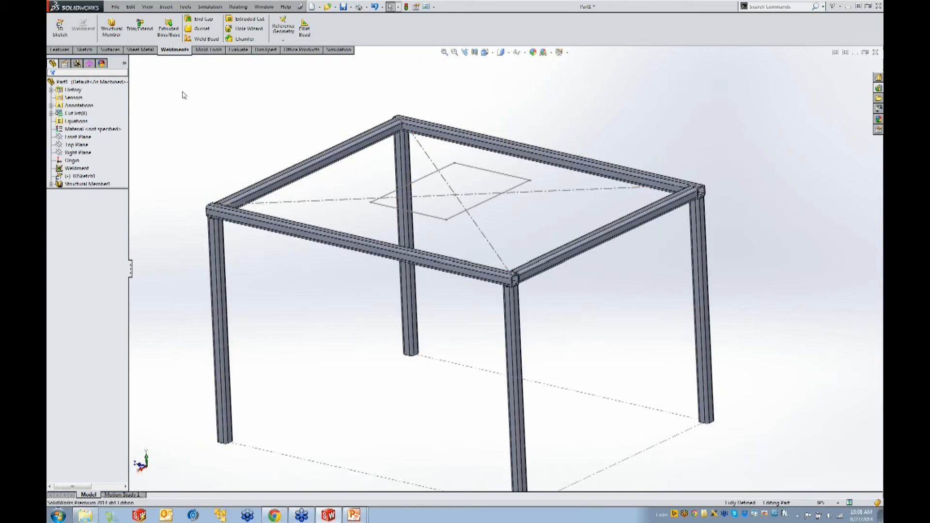
left_click(110, 27)
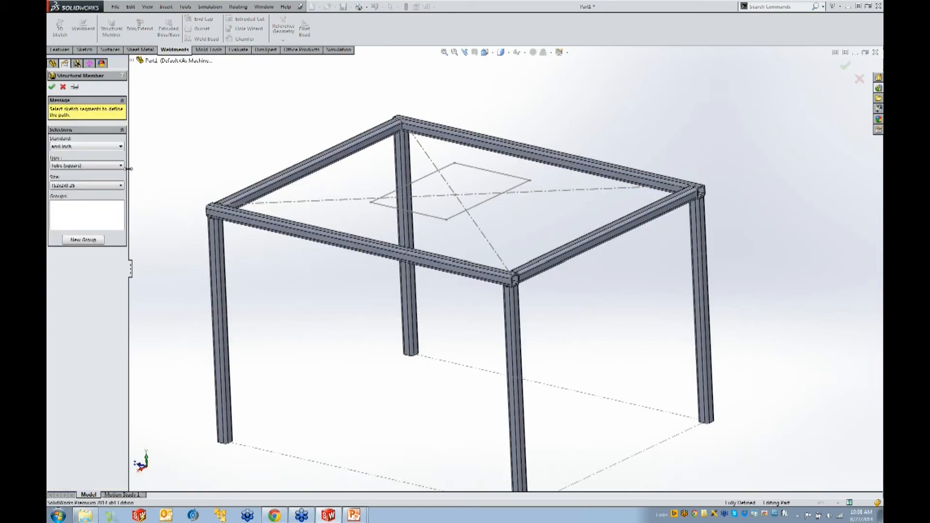
Step: Change the structural member profile type to L Angle and choose its size
left_click(85, 165)
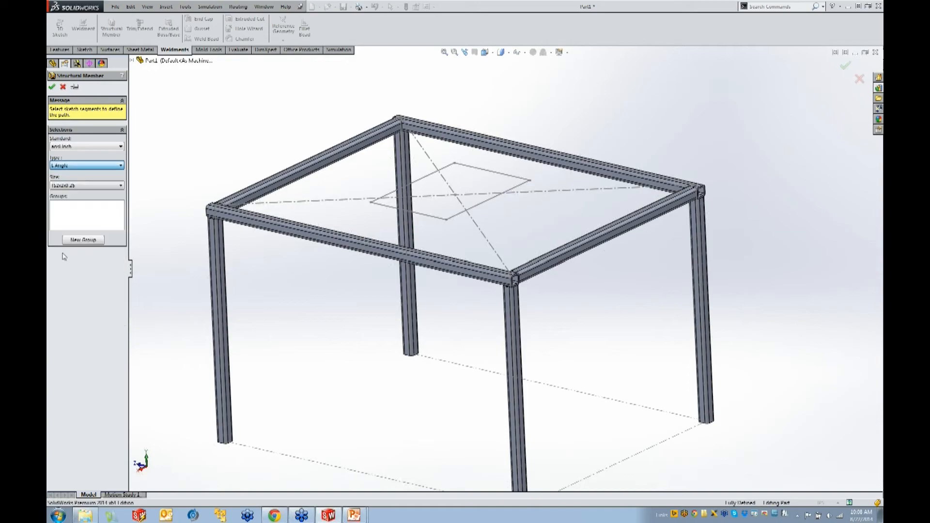
left_click(87, 185)
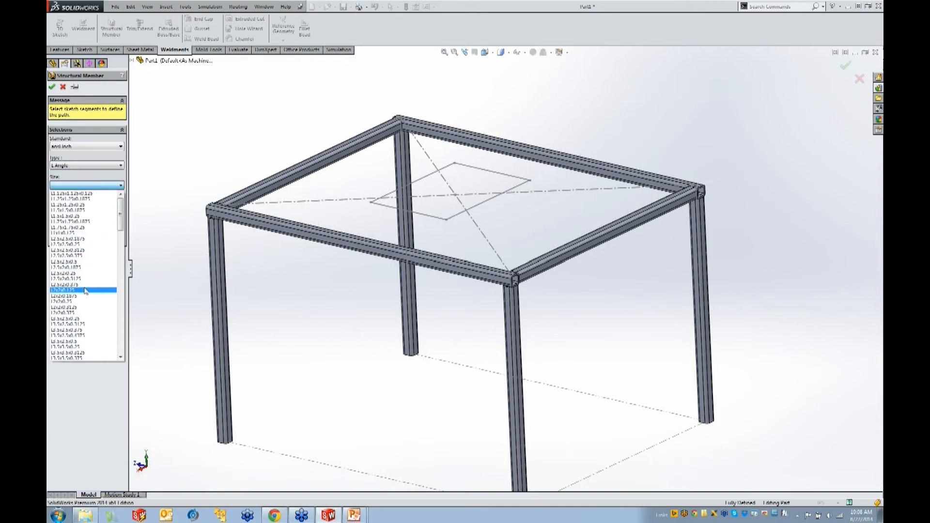
left_click(71, 290)
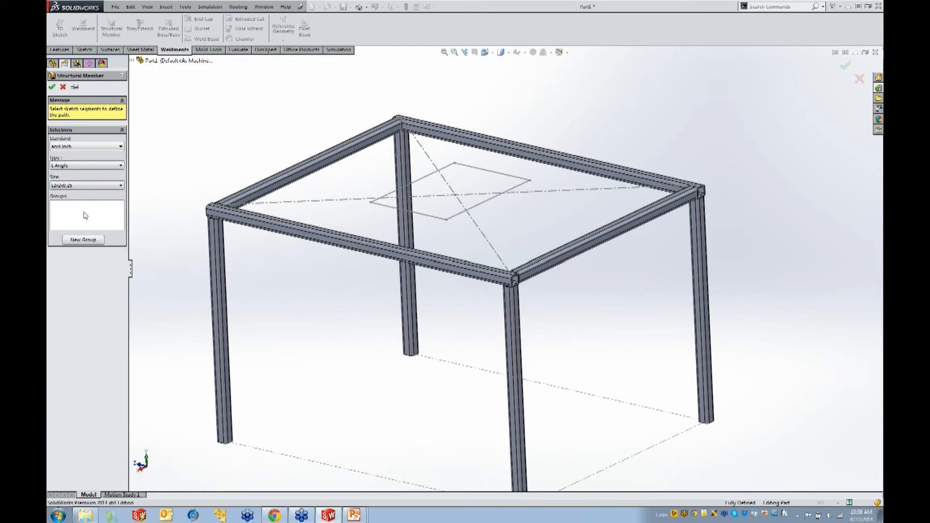
scroll("up", 3)
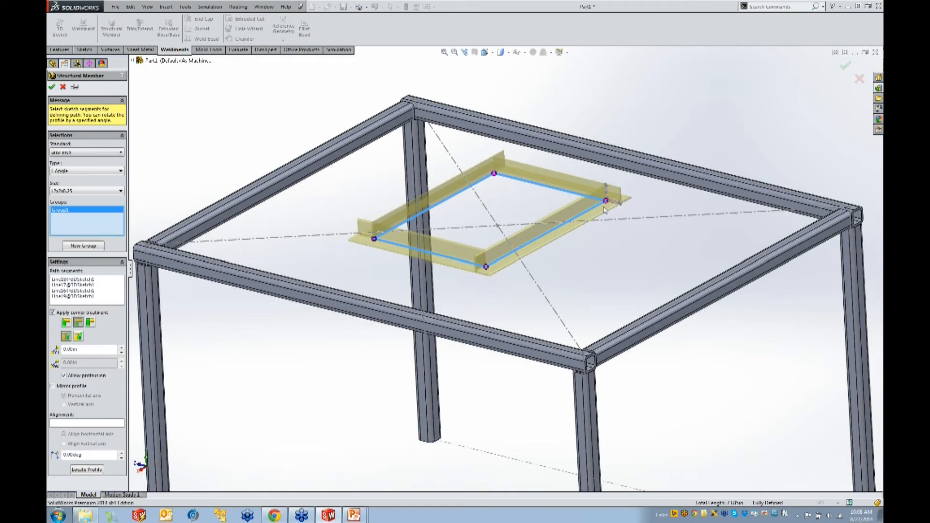
Step: Rotate the angle profile 180 degrees and change the joint type at two corners
triple_click(89, 455)
type("180")
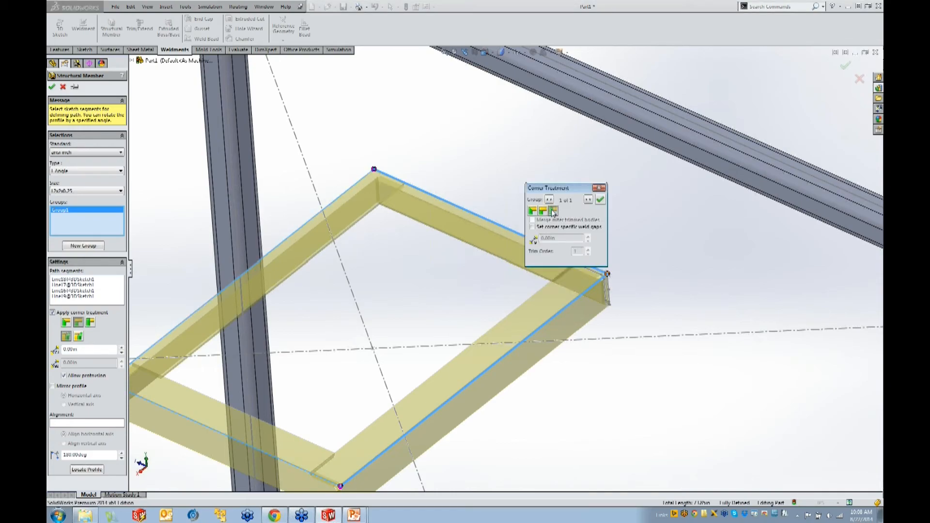
left_click(599, 198)
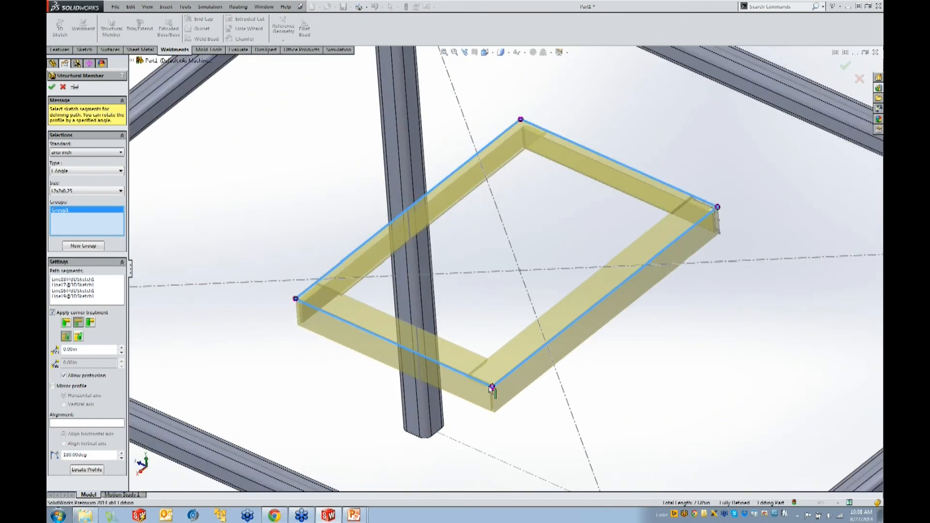
mouse_move(489, 410)
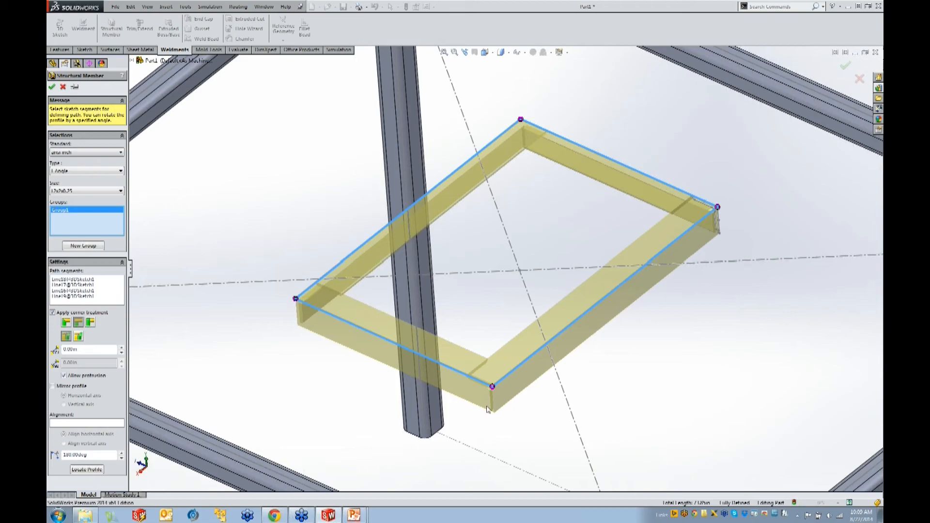
mouse_move(444, 354)
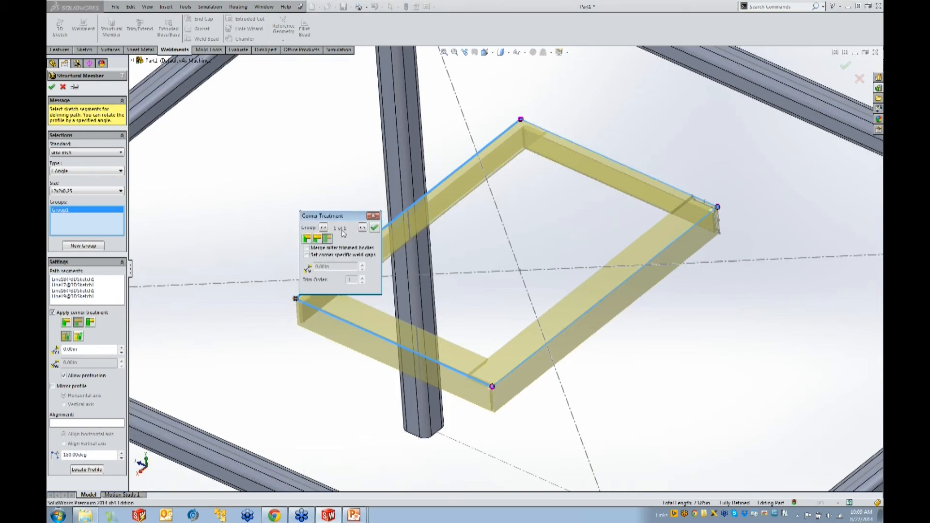
left_click(372, 228)
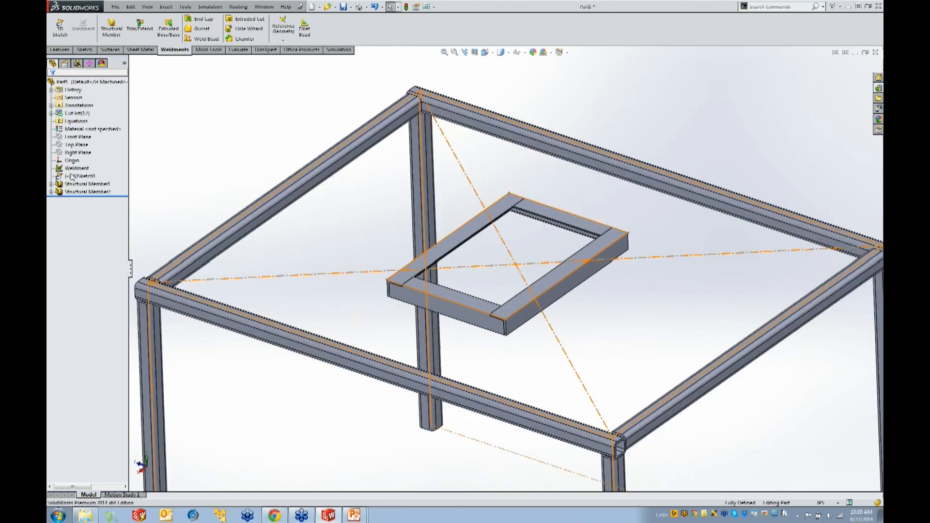
Step: Start Trim/Extend and pick an inner L-angle member to extend to the top frame
left_click(381, 227)
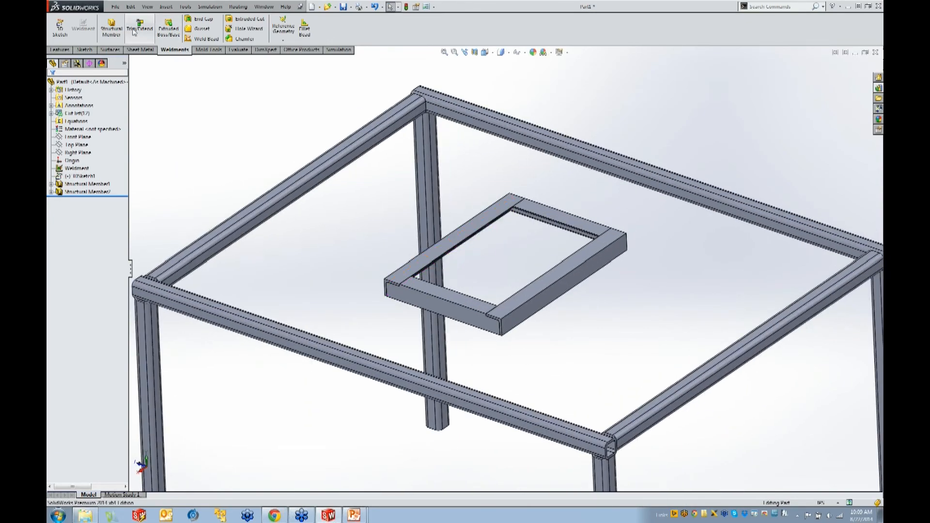
left_click(139, 28)
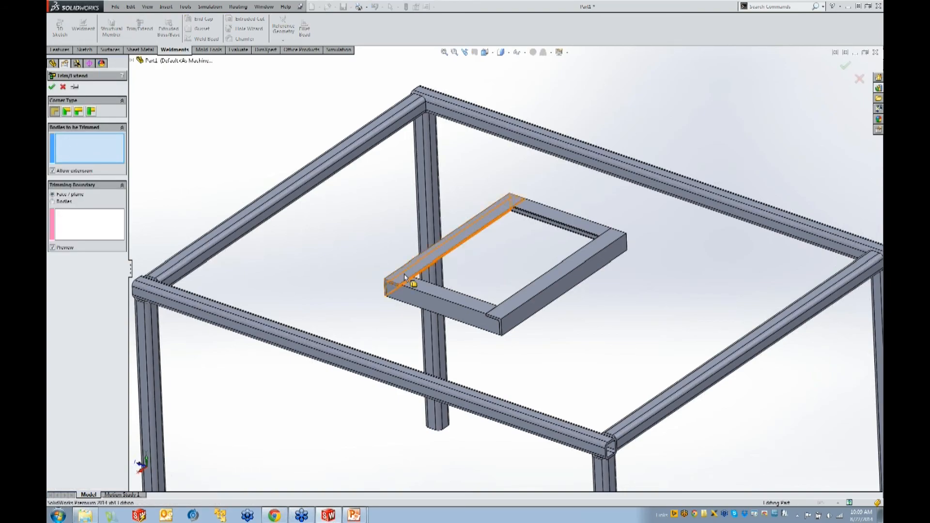
left_click(421, 237)
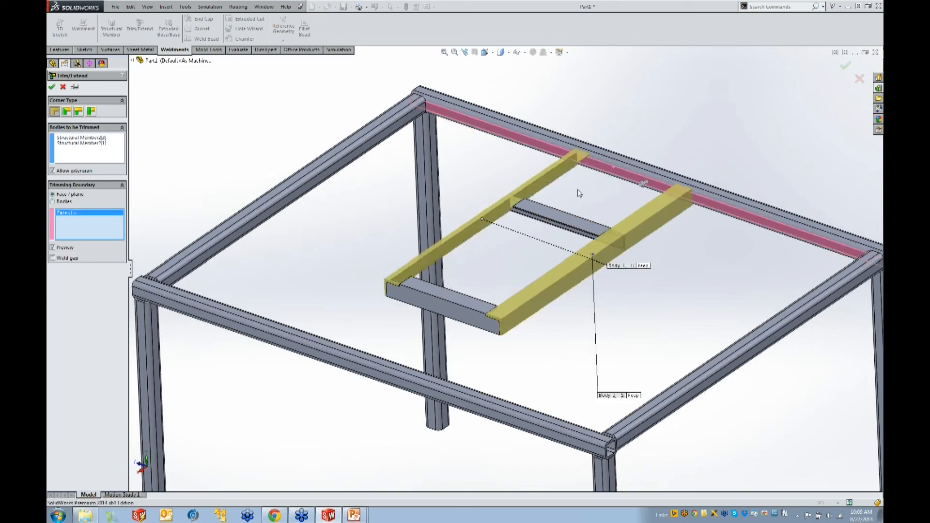
mouse_move(481, 246)
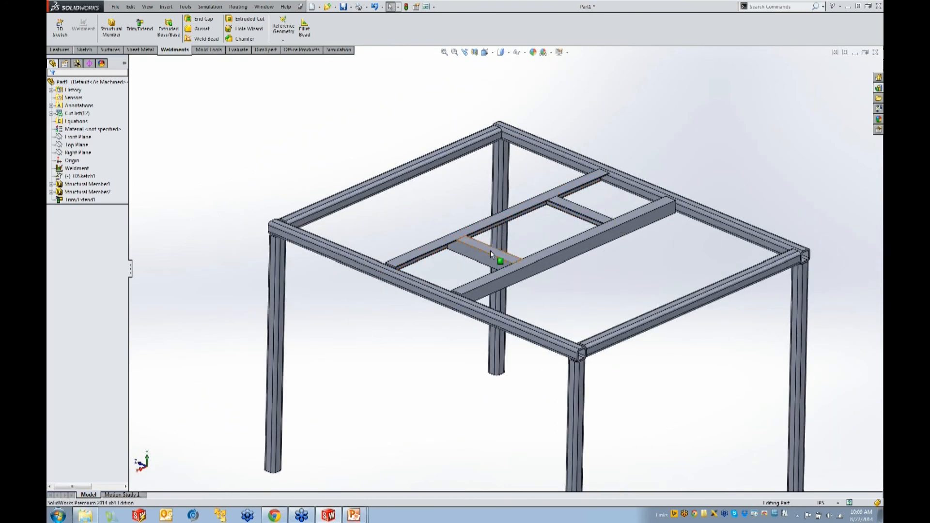
Step: Edit 3DSketch1 and drag a corner point of the inner rectangle to reshape it
left_click(203, 188)
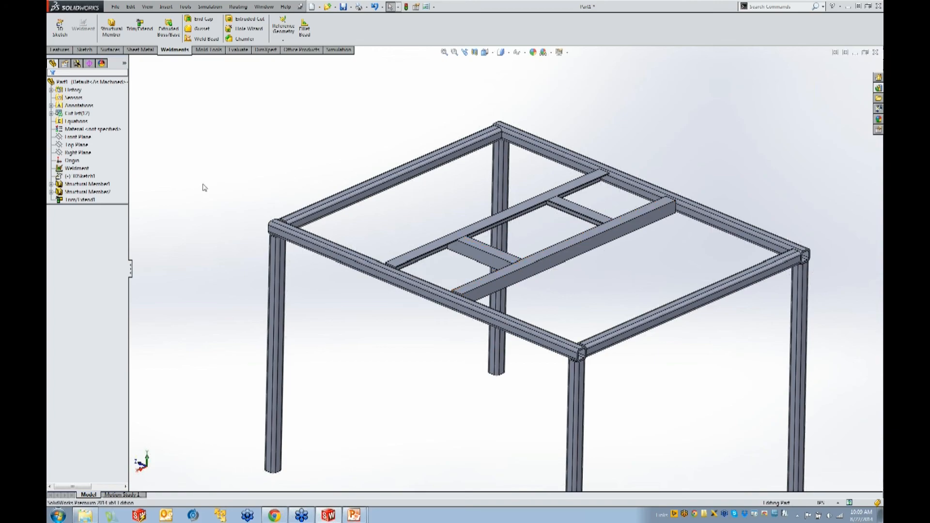
right_click(69, 176)
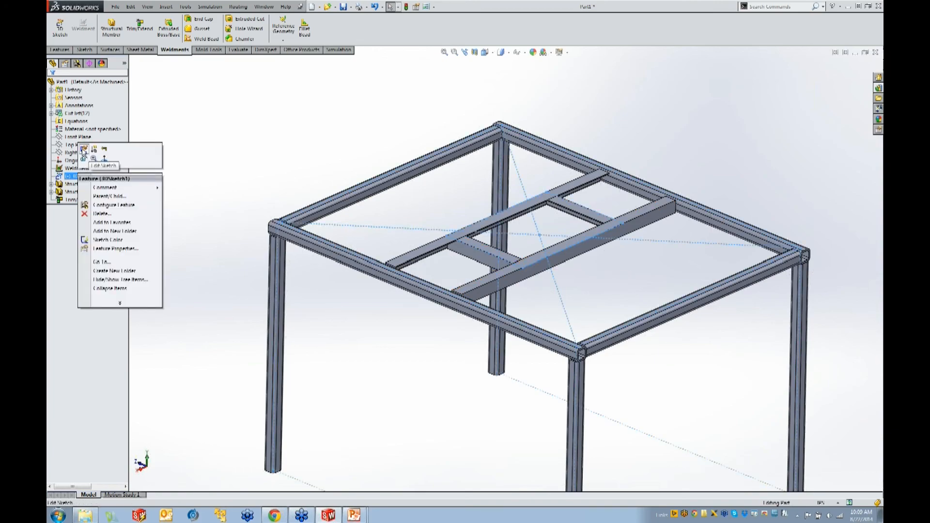
left_click(100, 160)
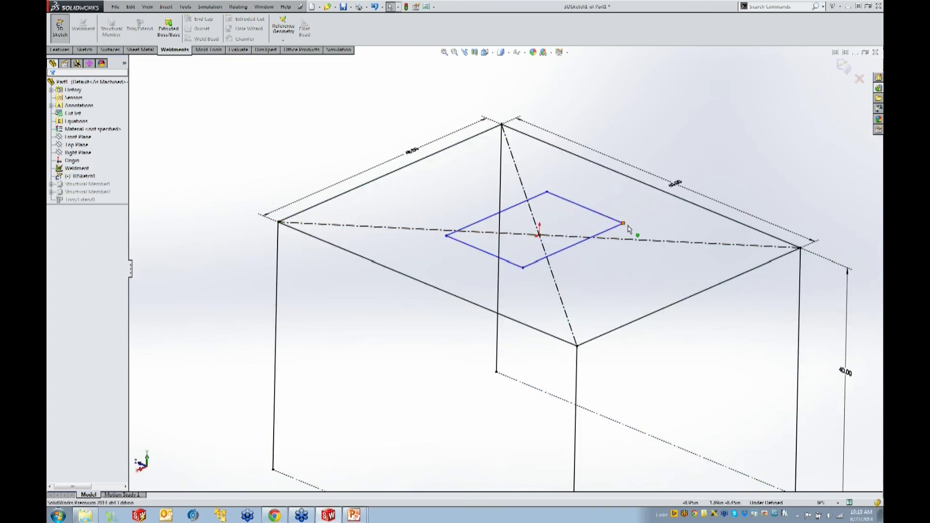
left_click(621, 222)
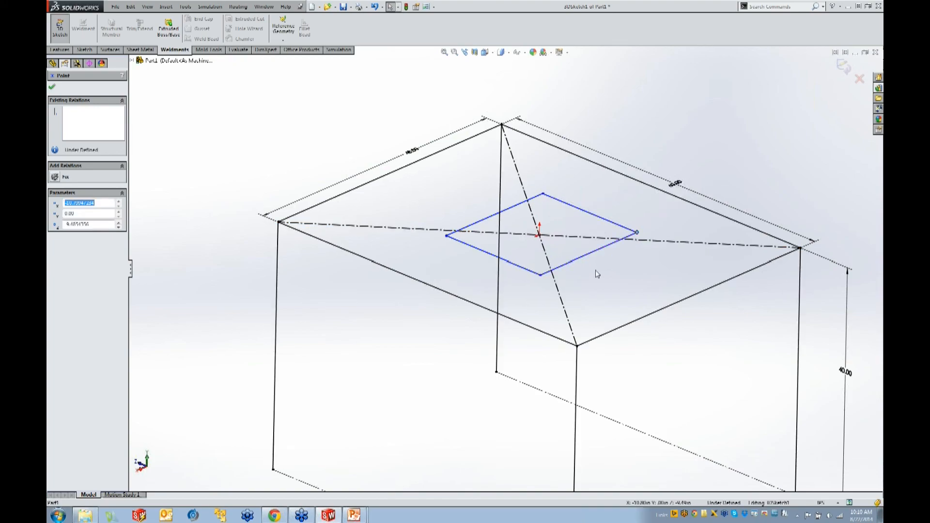
left_click(52, 87)
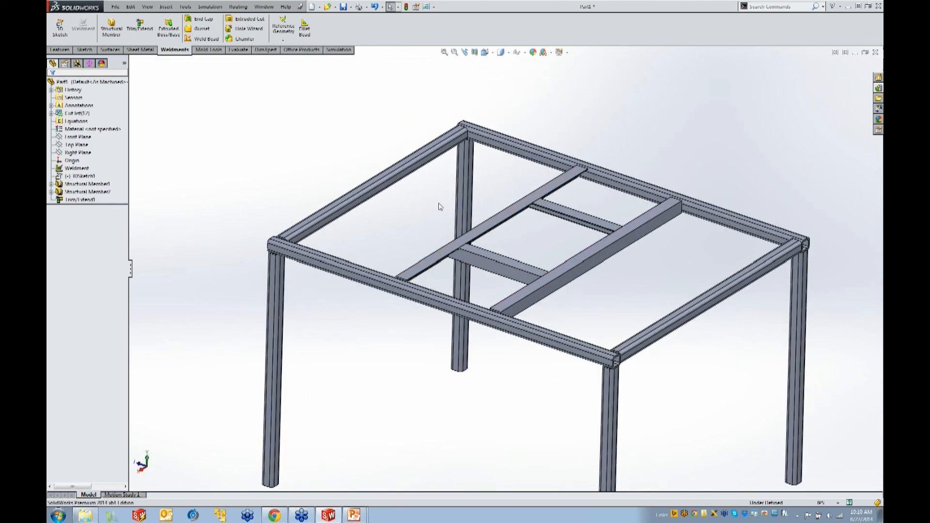
mouse_move(428, 203)
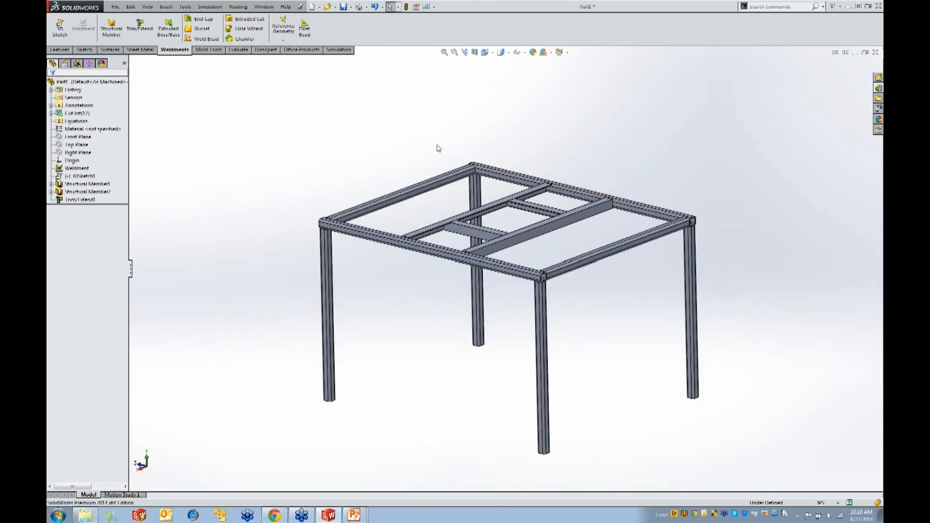
Step: Expand the Cut list folder and update it to group identical members
left_click(76, 112)
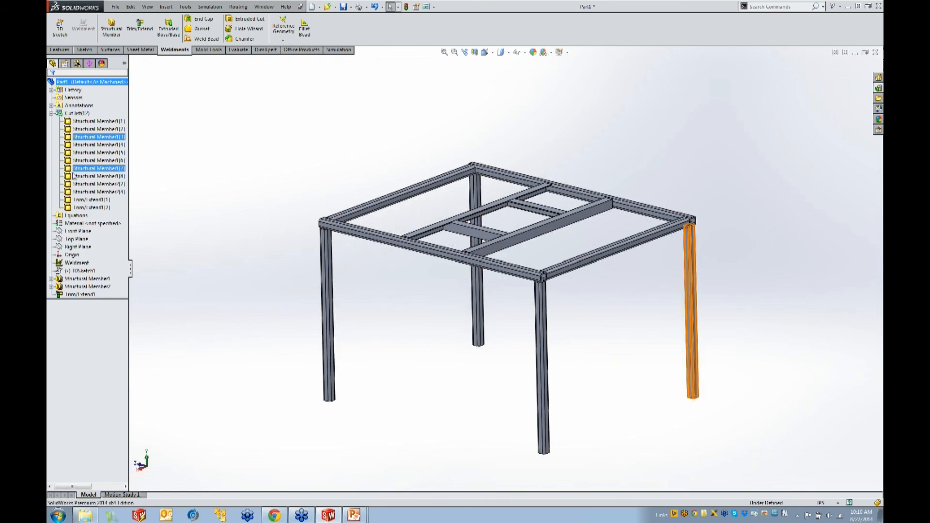
left_click(76, 114)
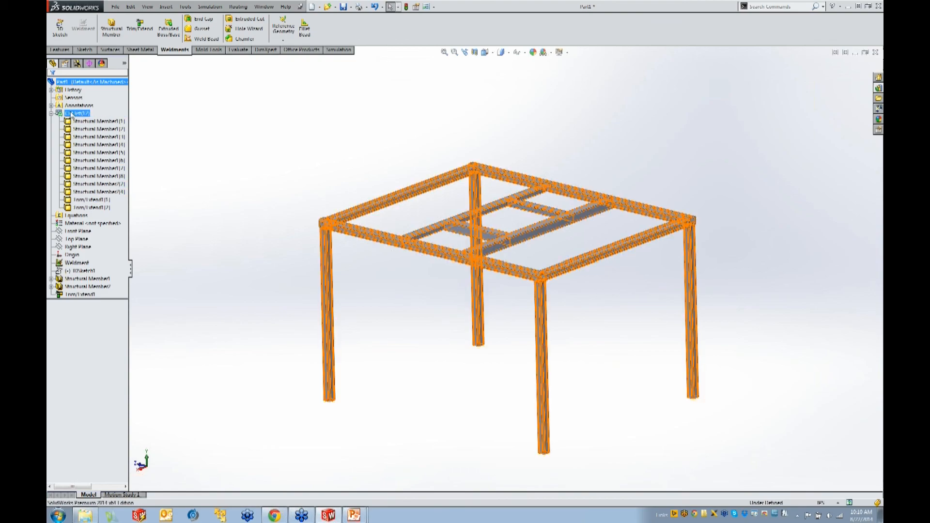
left_click(77, 176)
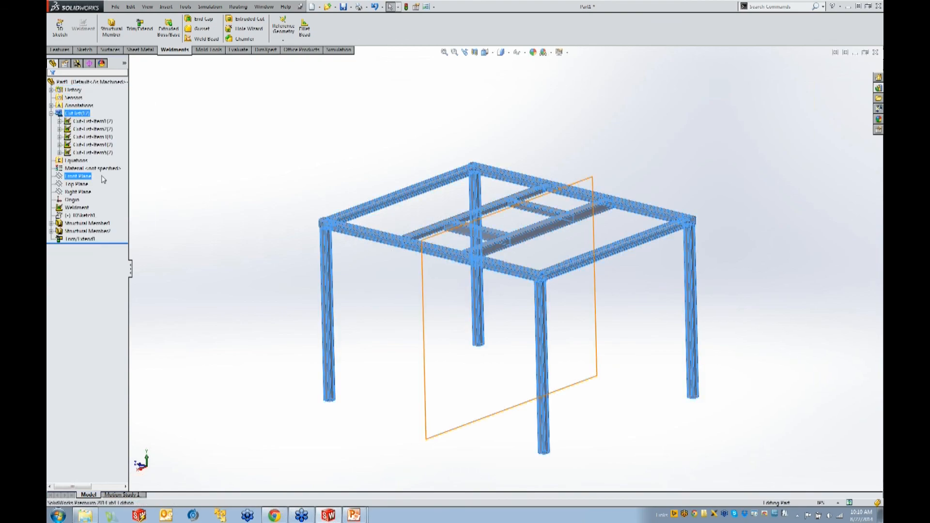
Step: Select the first and second Cut-List-Items to highlight their member bodies
left_click(92, 121)
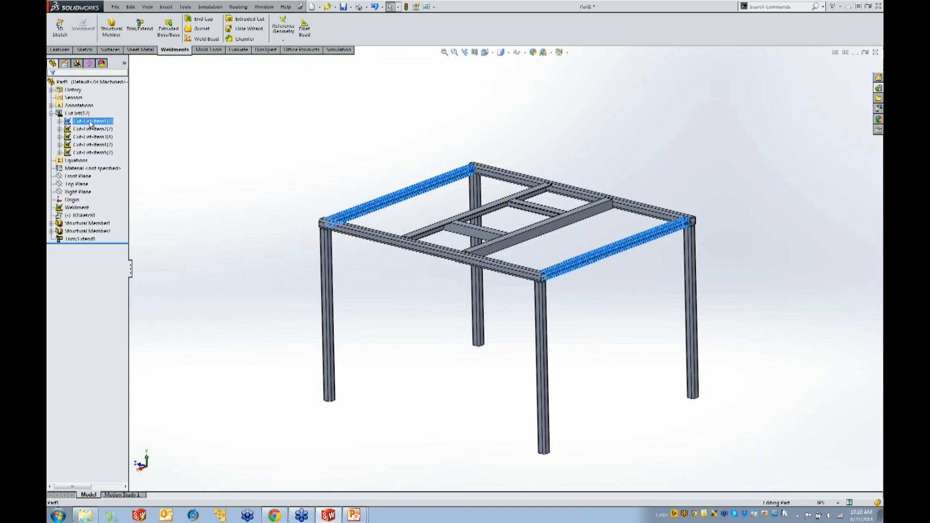
left_click(87, 129)
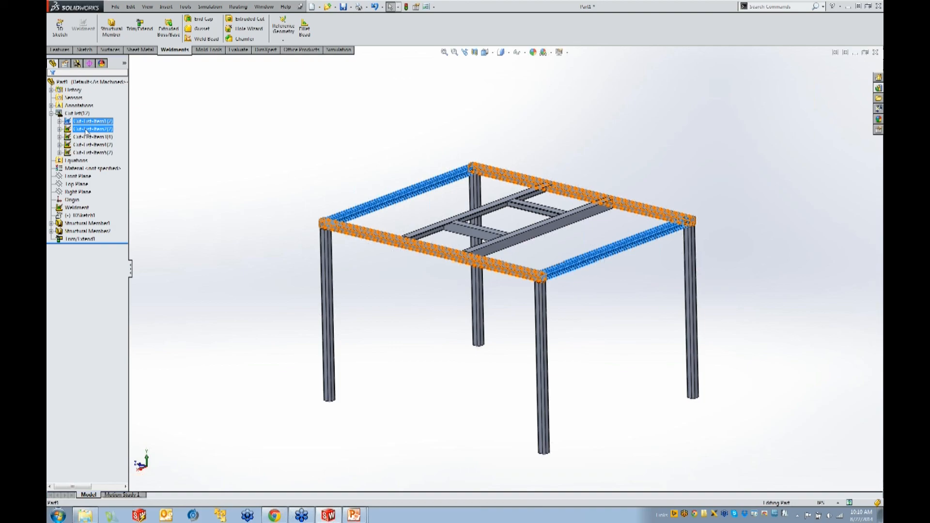
left_click(89, 136)
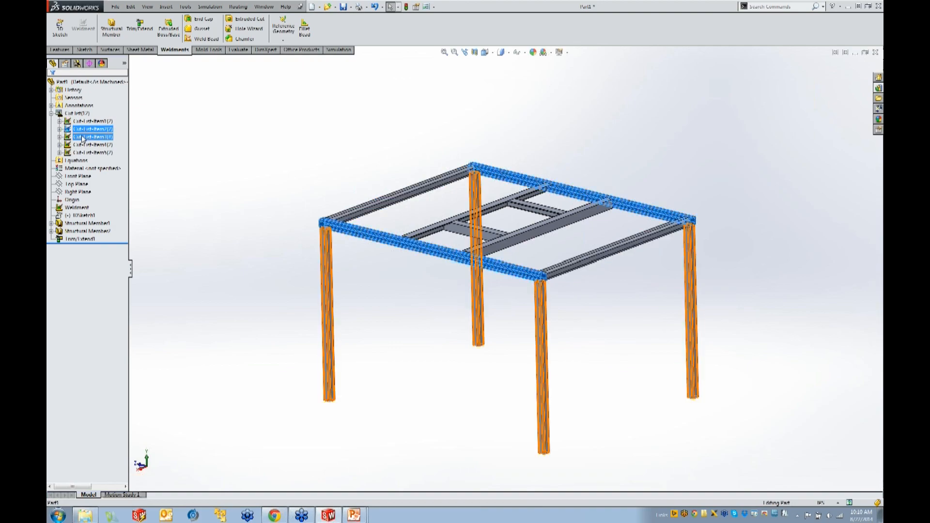